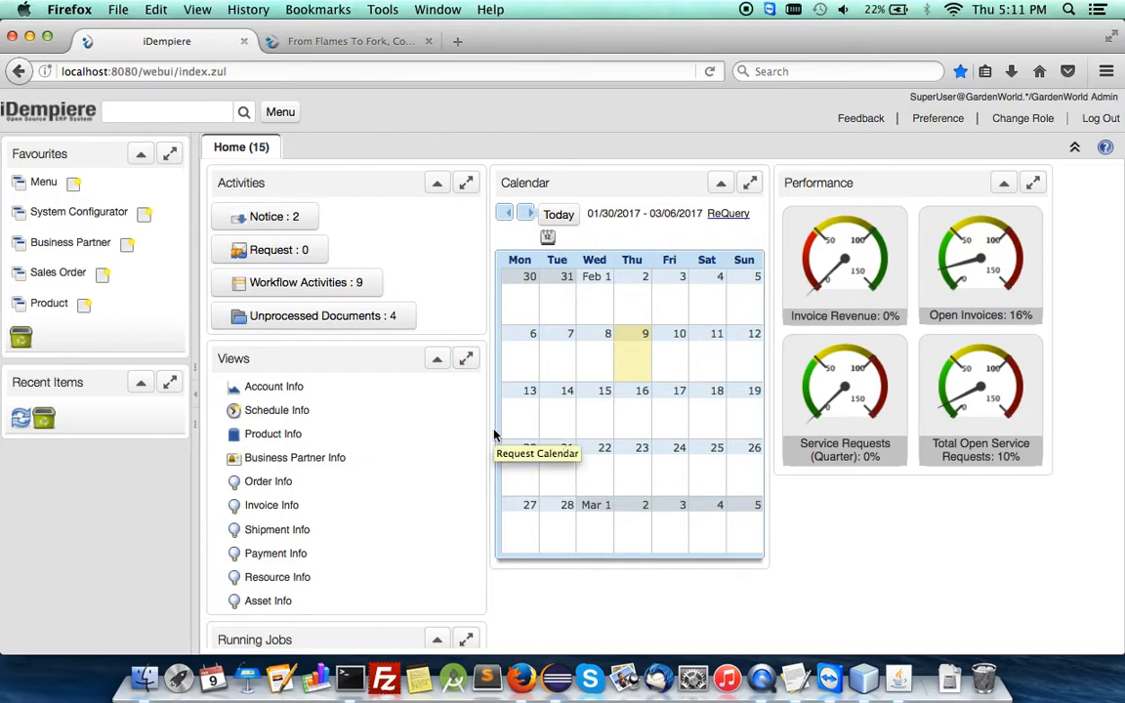
{"action": "mouse_move", "coordinate": [610, 230]}
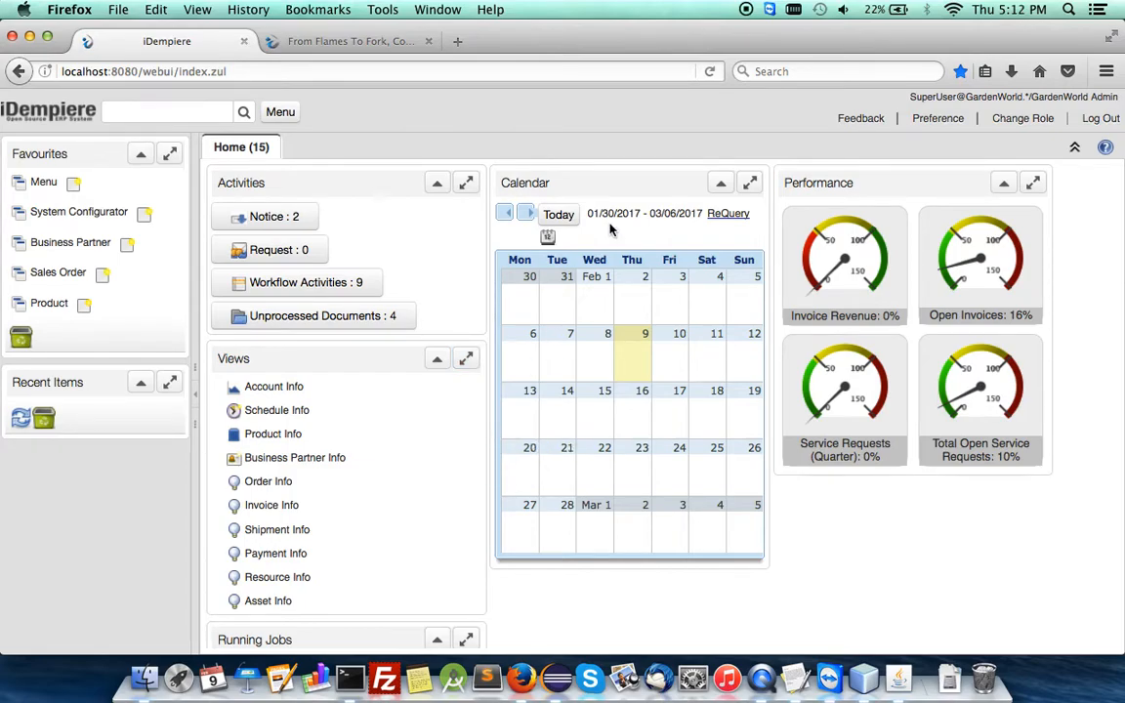
{"action": "mouse_move", "coordinate": [361, 119]}
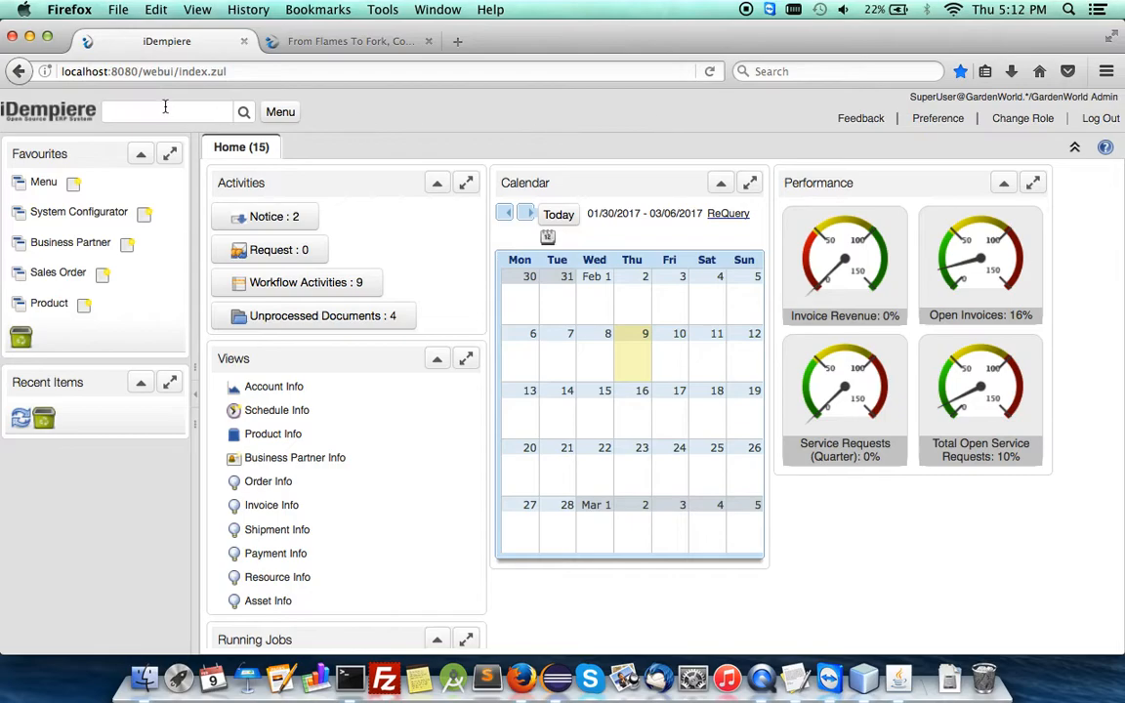
Bring TextEdit forward showing M_Product.csv with its header and Salt, Rice, Sugar rows
{"action": "left_click", "coordinate": [166, 111]}
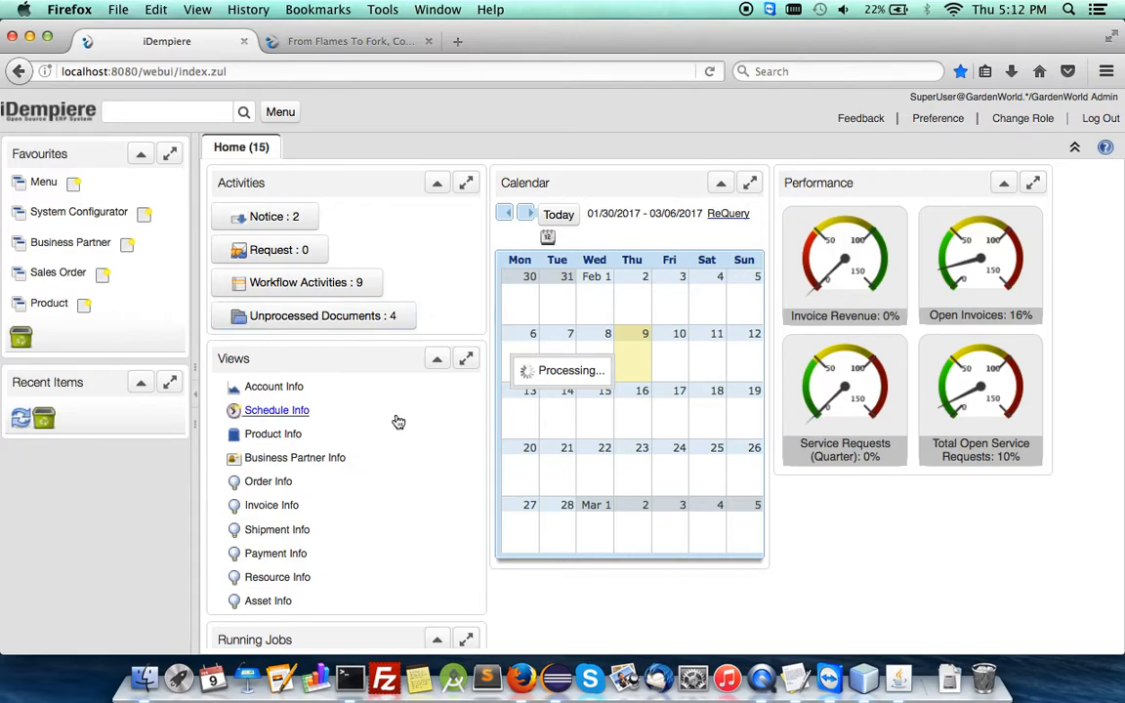
{"action": "mouse_move", "coordinate": [797, 676]}
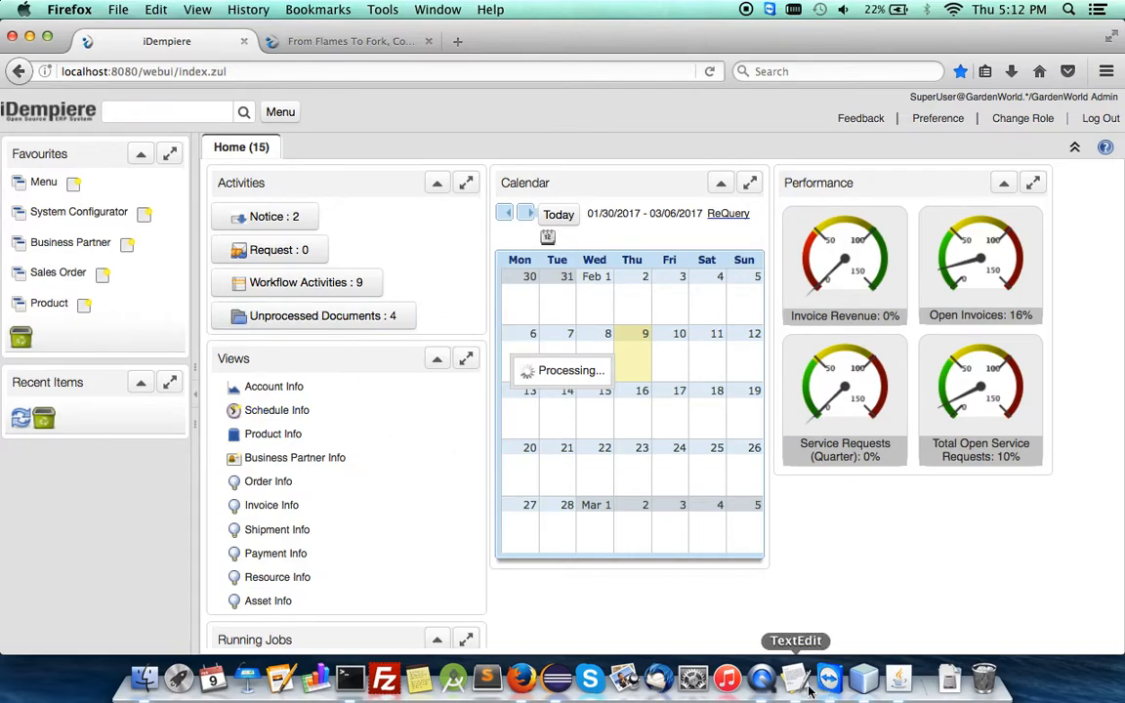
{"action": "left_click", "coordinate": [795, 675]}
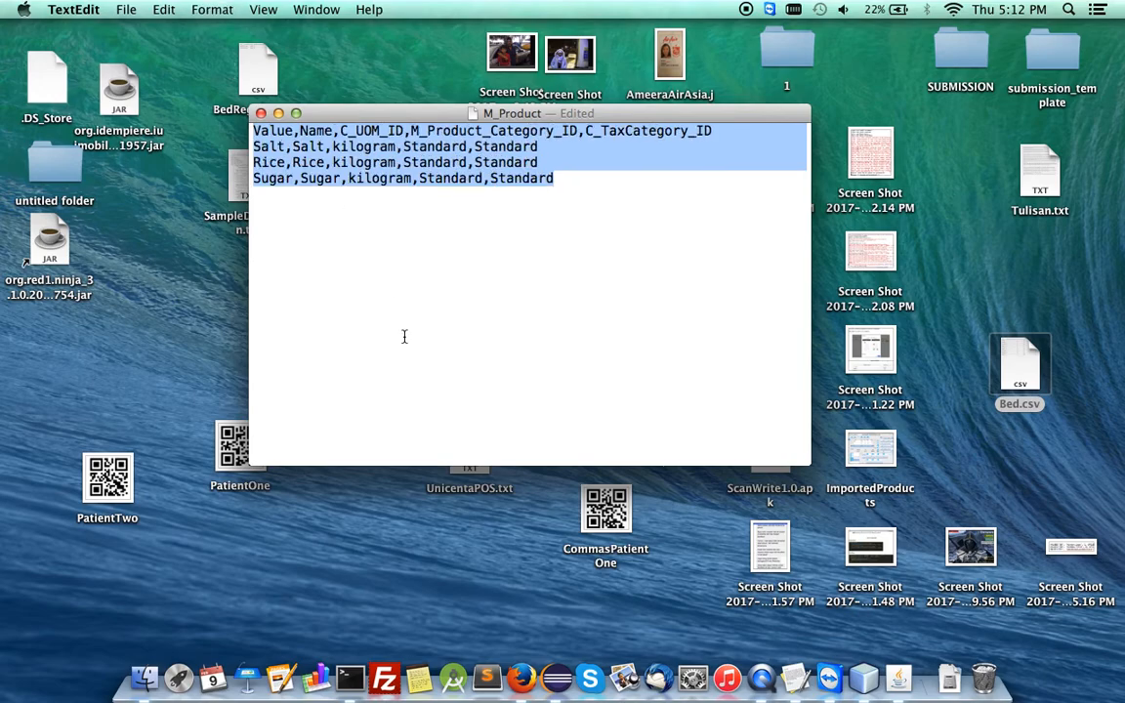
{"action": "left_click", "coordinate": [555, 178]}
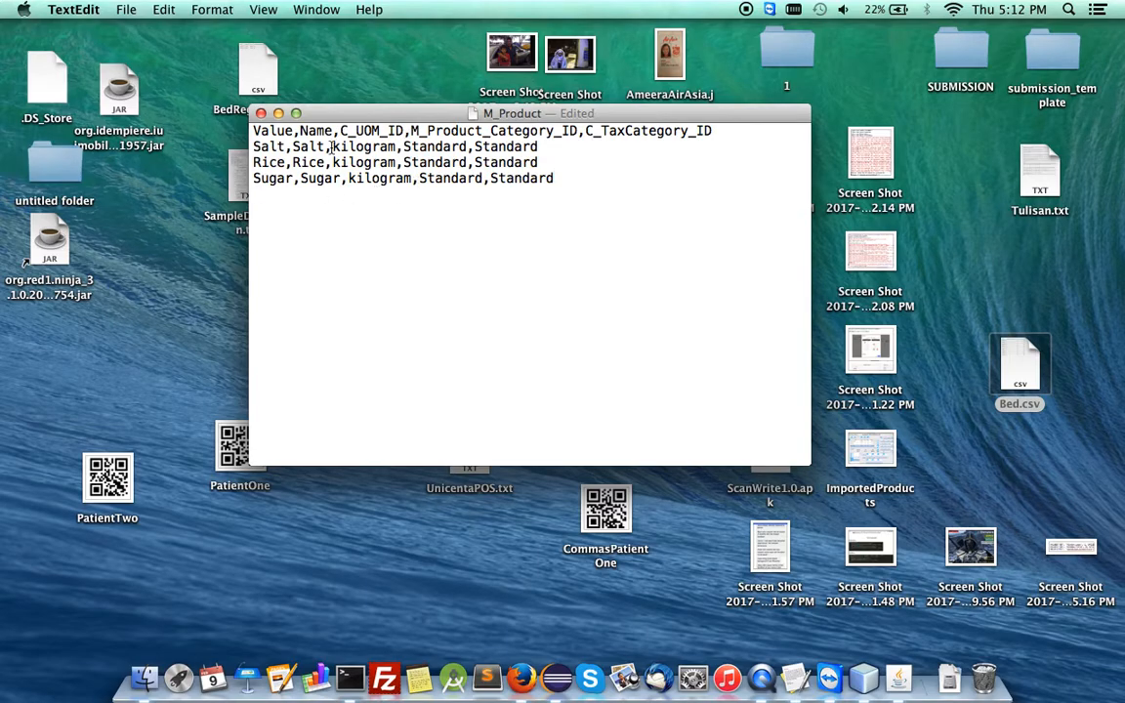
{"action": "mouse_move", "coordinate": [447, 162]}
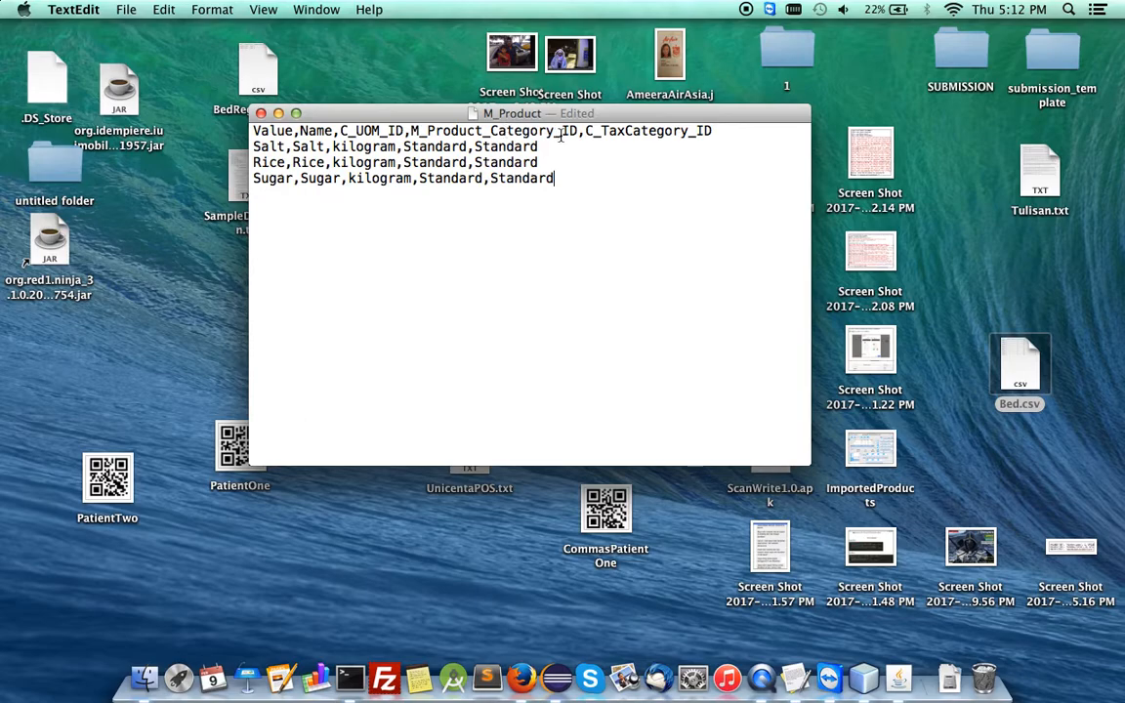
{"action": "mouse_move", "coordinate": [555, 676]}
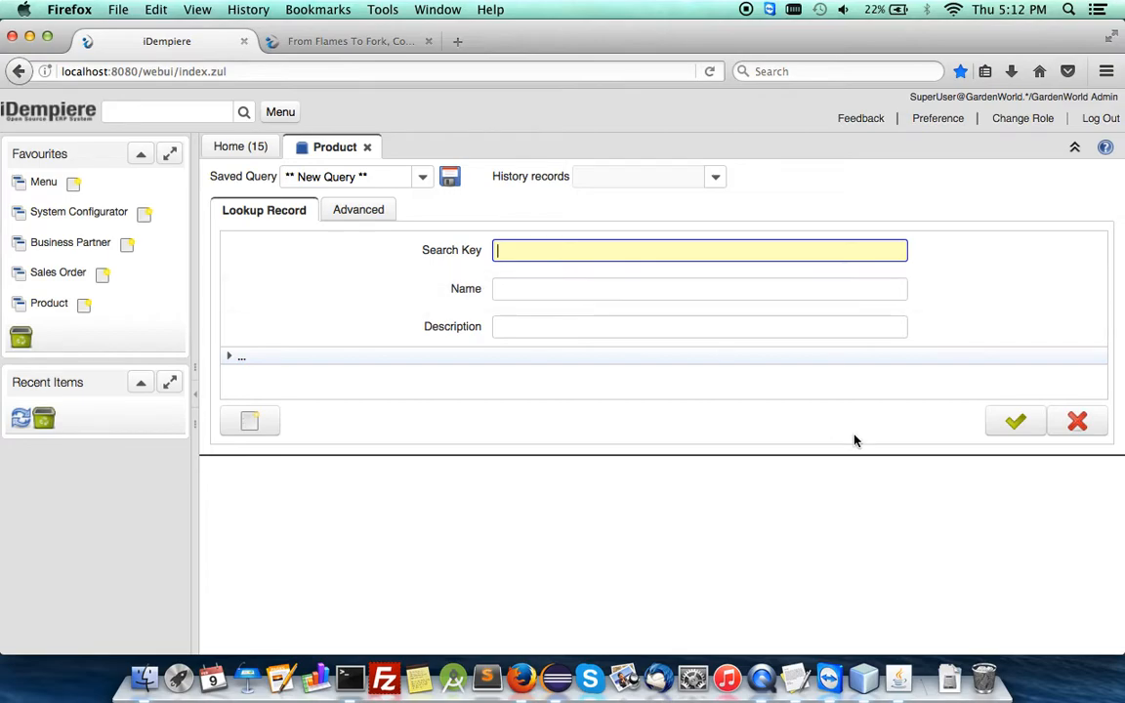
Show all product records, then search the menu for 'import' and start a new Import Product record
{"action": "left_click", "coordinate": [1016, 422]}
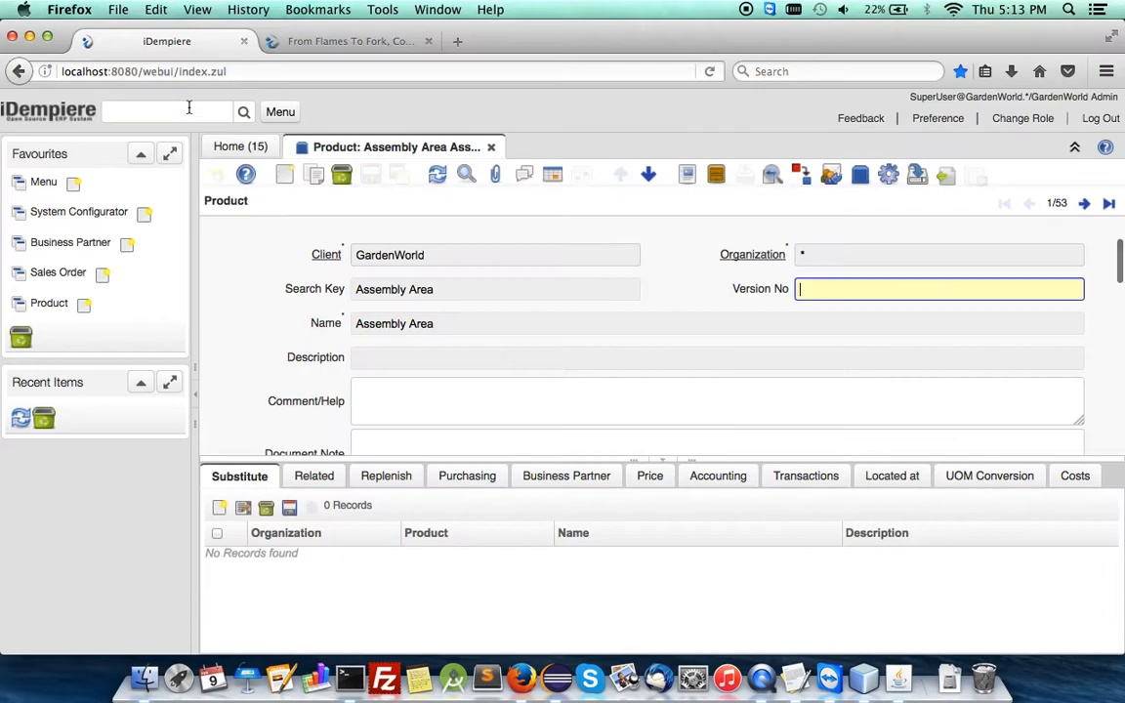
{"action": "type", "text": "import lo"}
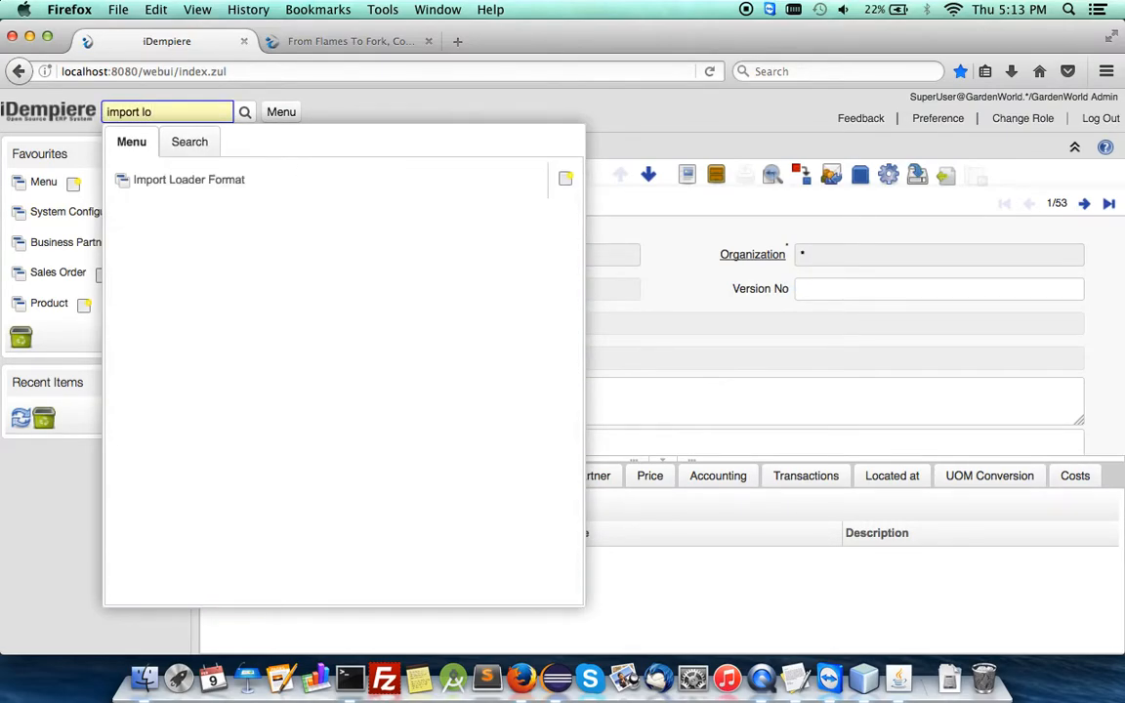
{"action": "key", "text": "Backspace"}
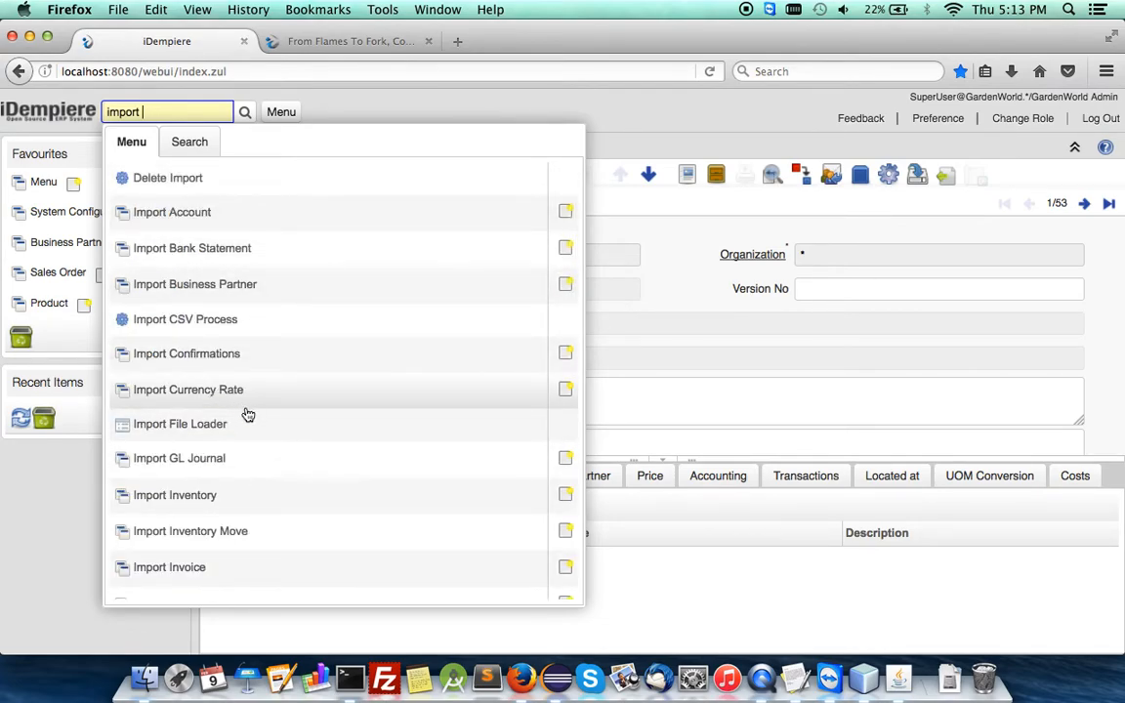
{"action": "scroll", "scroll_direction": "down", "scroll_amount": 3}
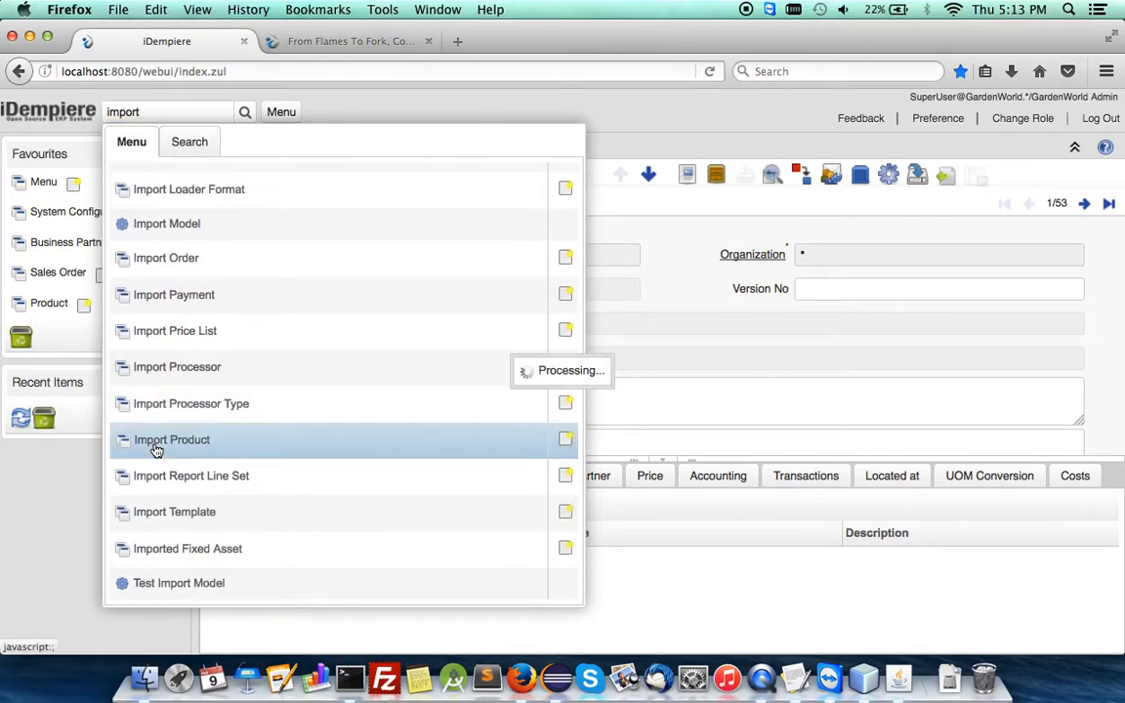
{"action": "mouse_move", "coordinate": [348, 459]}
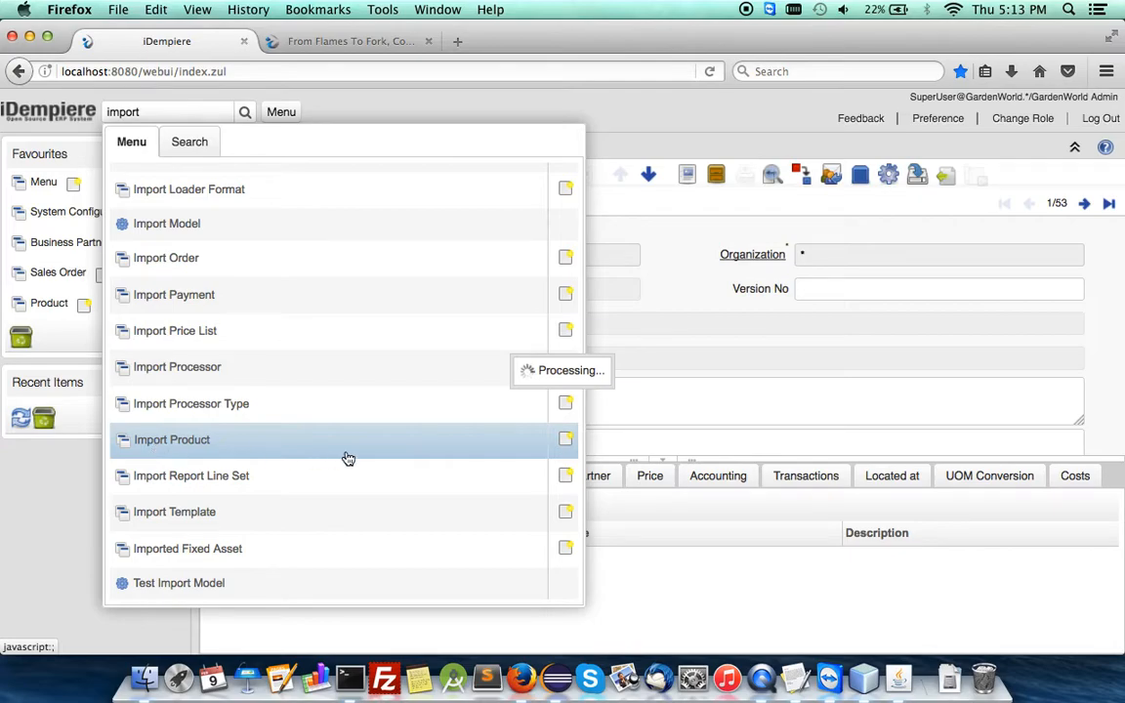
{"action": "left_click", "coordinate": [171, 439]}
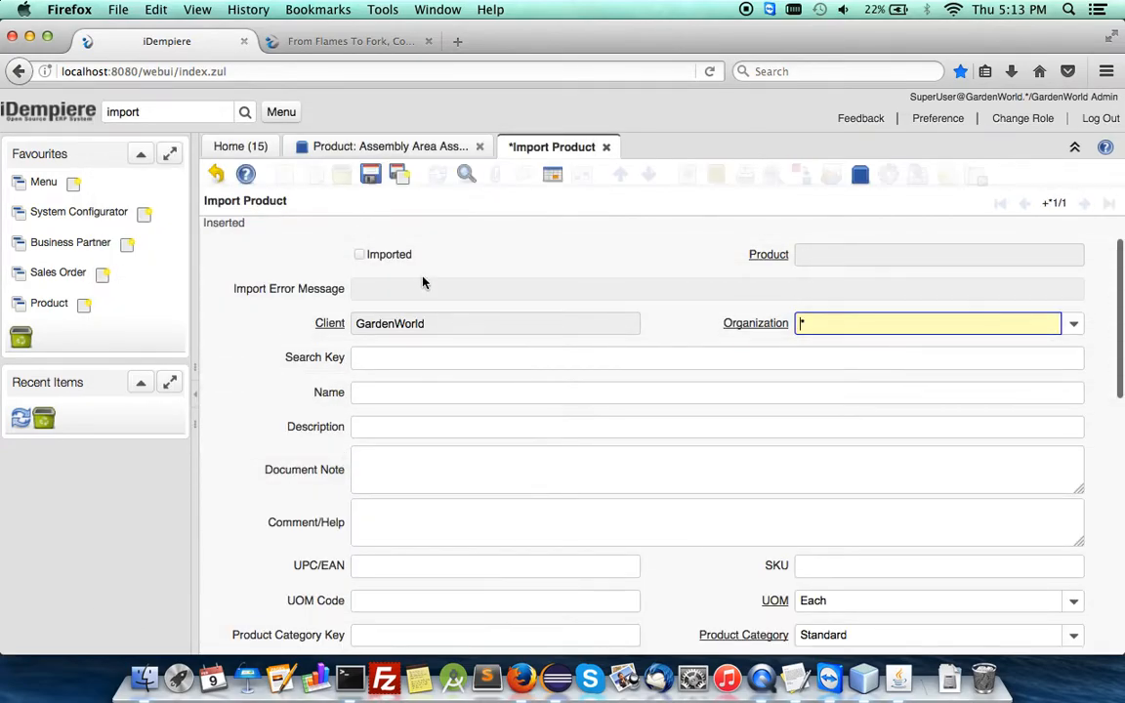
{"action": "scroll", "scroll_direction": "down", "scroll_amount": 3}
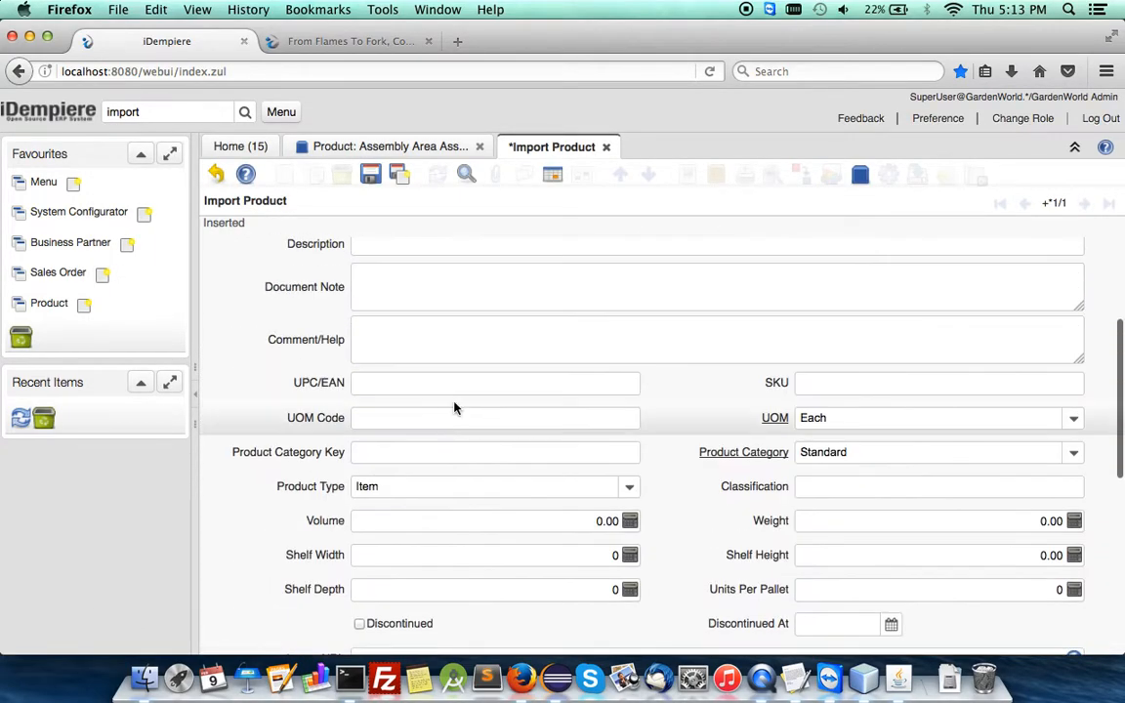
{"action": "scroll", "scroll_direction": "down", "scroll_amount": 3}
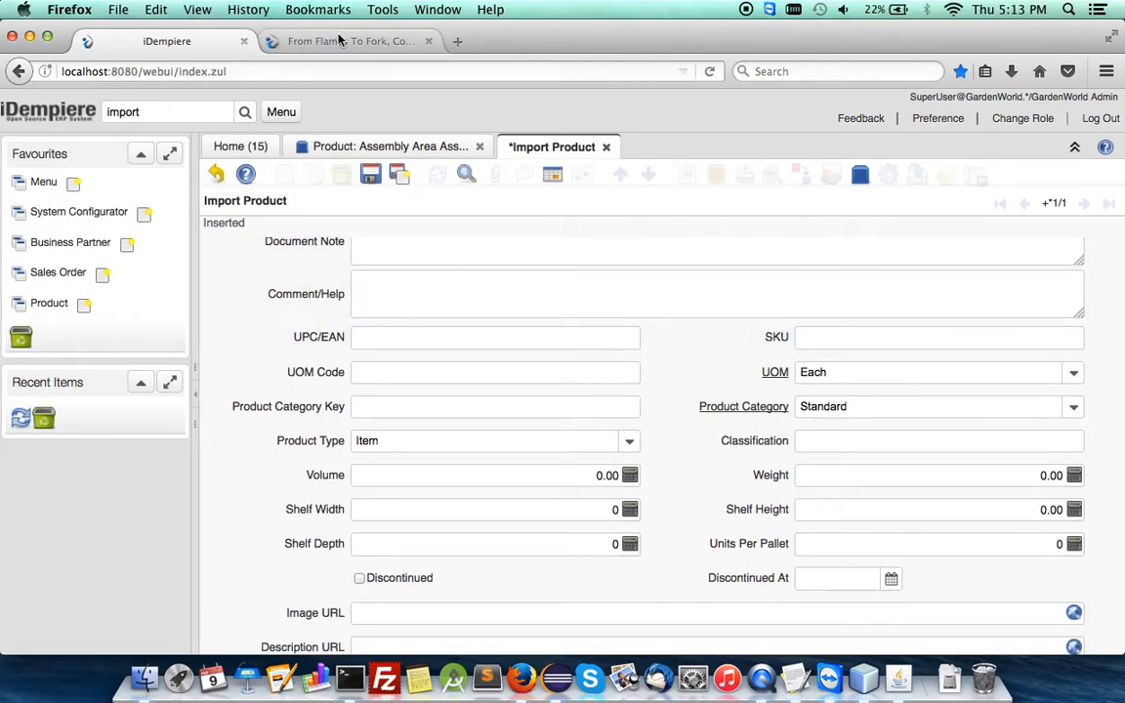
{"action": "left_click", "coordinate": [348, 41]}
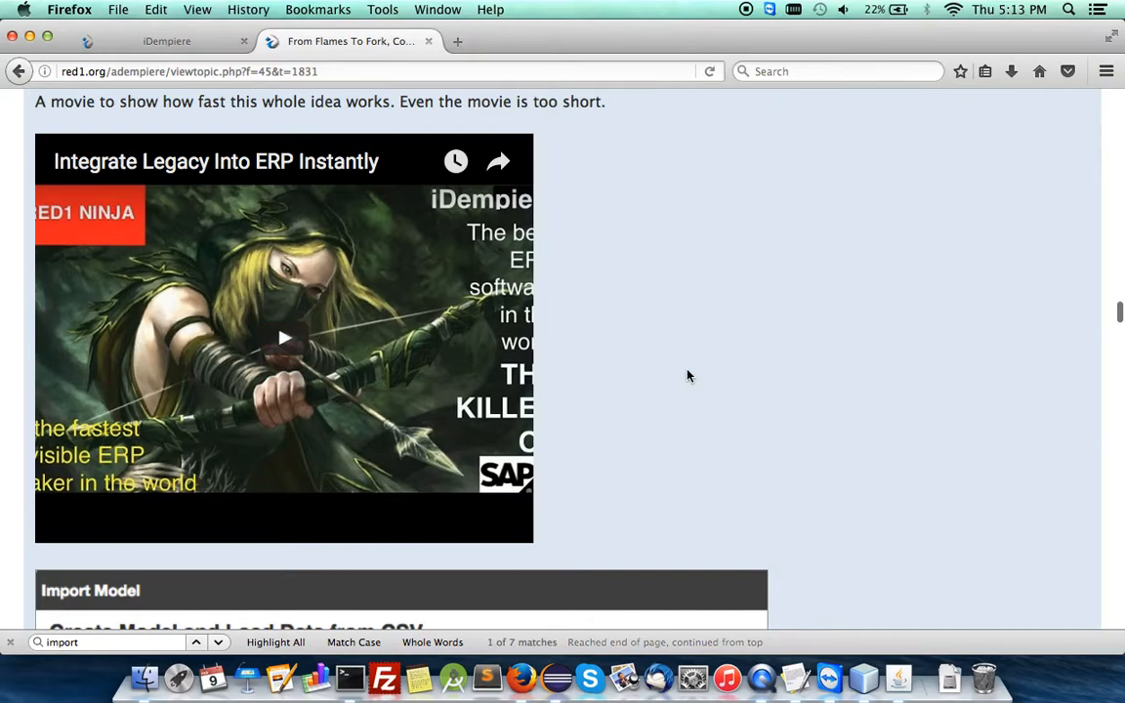
{"action": "mouse_move", "coordinate": [275, 194]}
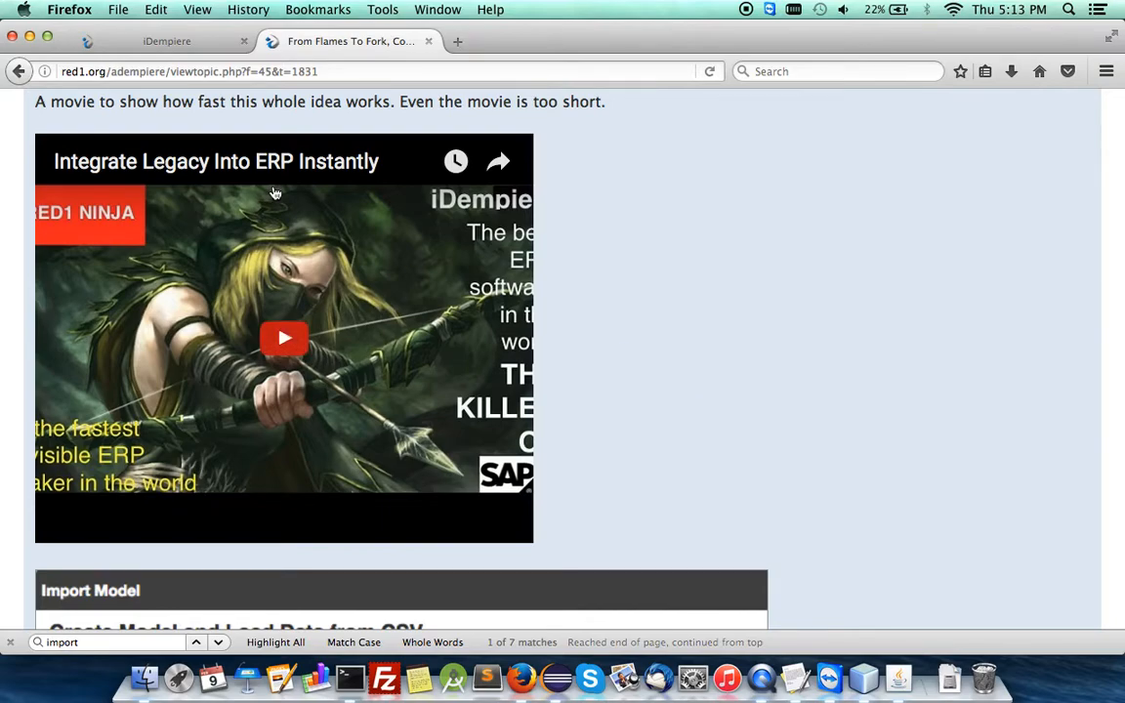
{"action": "mouse_move", "coordinate": [309, 359]}
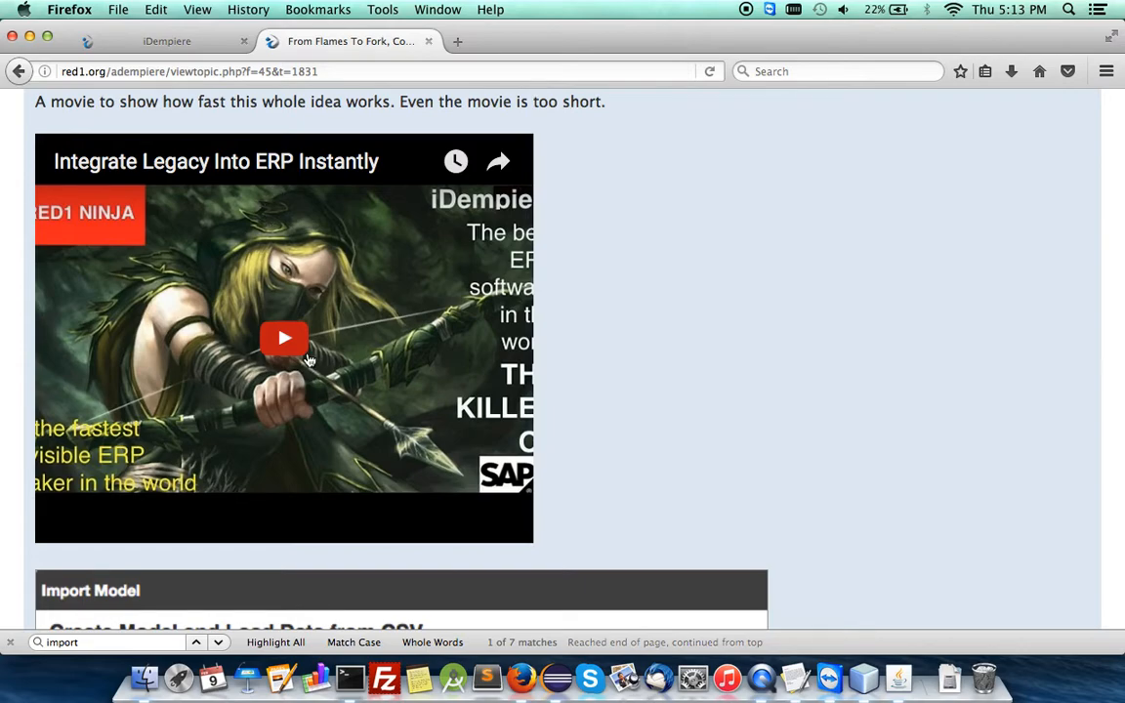
{"action": "mouse_move", "coordinate": [367, 195]}
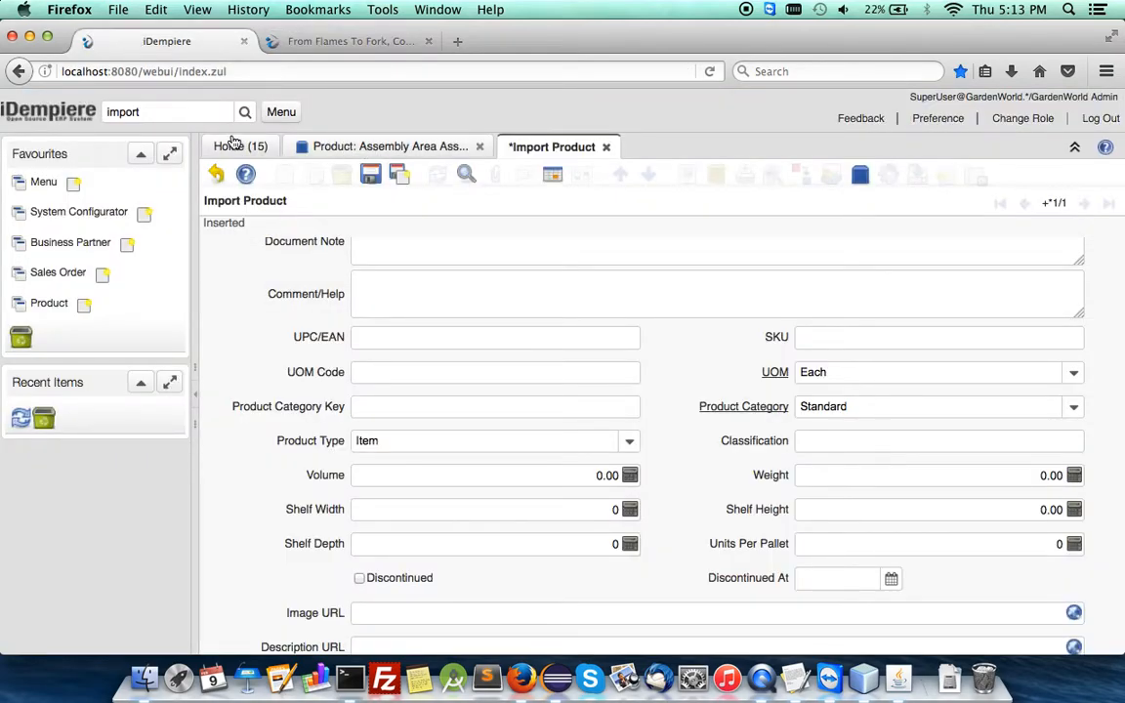
In RED1 NINJA > Module Designer, create a model header named MigrateProducts
{"action": "left_click", "coordinate": [281, 111]}
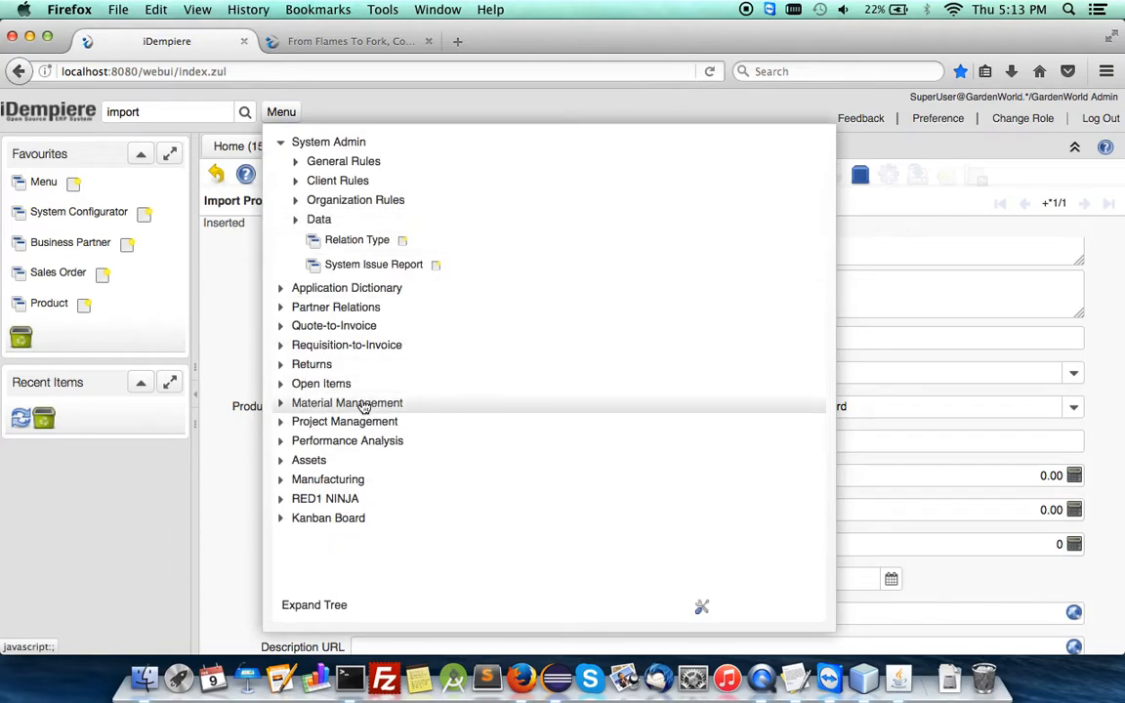
{"action": "left_click", "coordinate": [281, 498]}
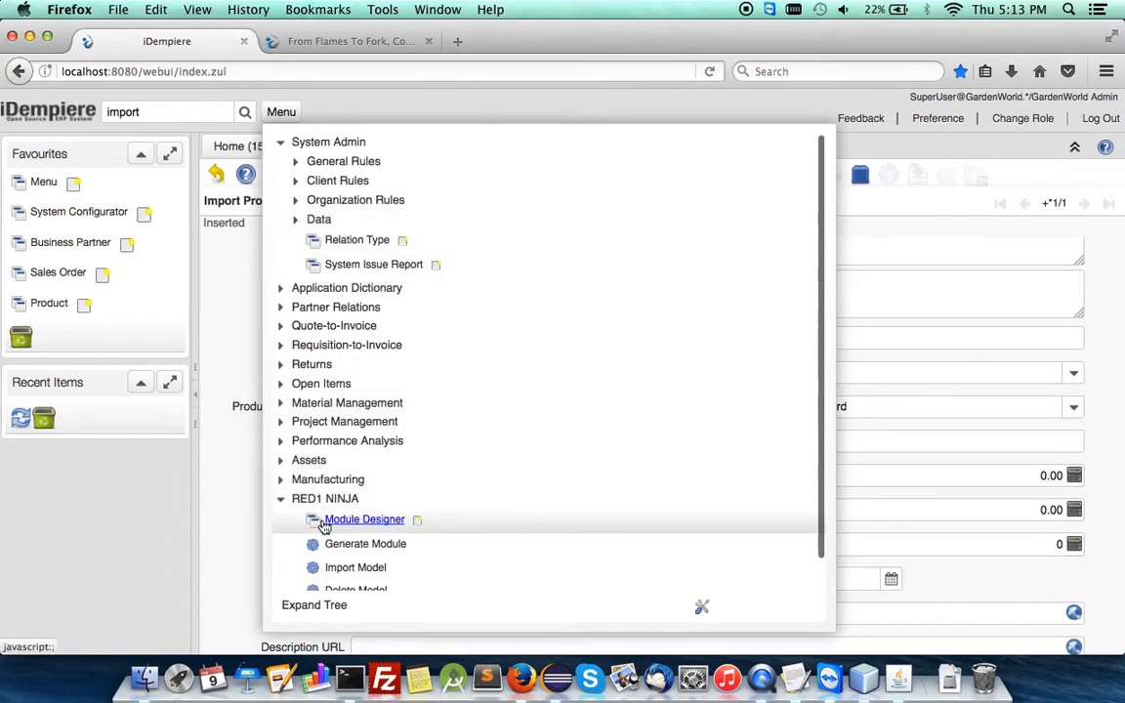
{"action": "left_click", "coordinate": [363, 520]}
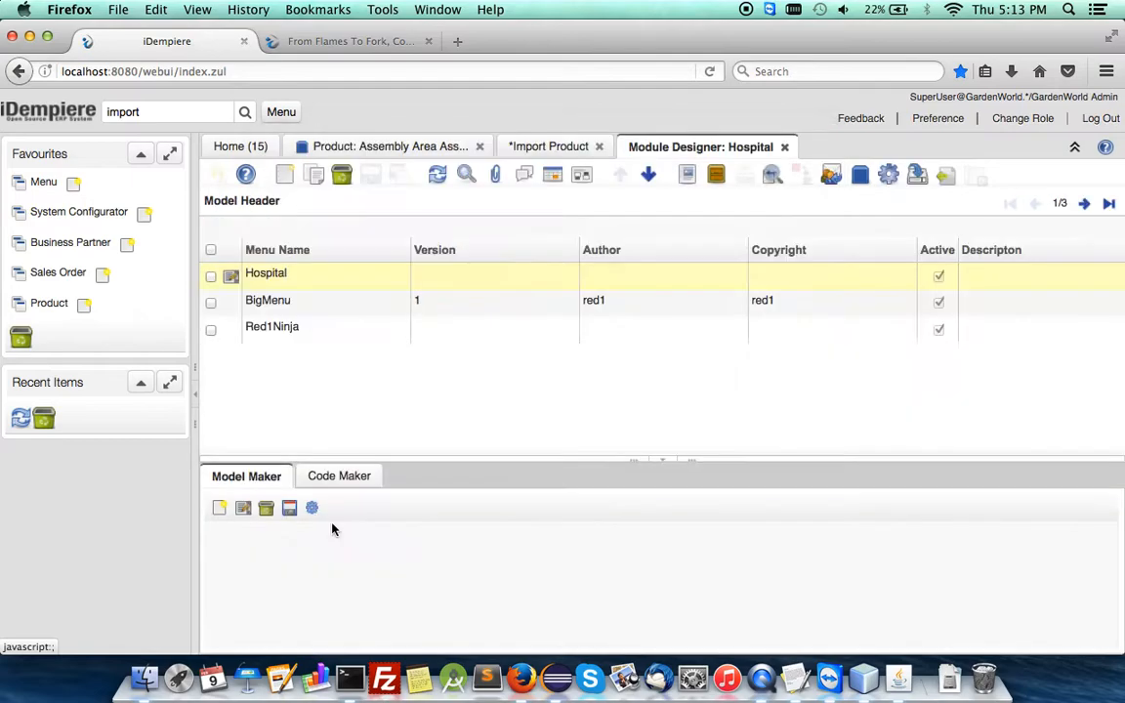
{"action": "left_click", "coordinate": [286, 174]}
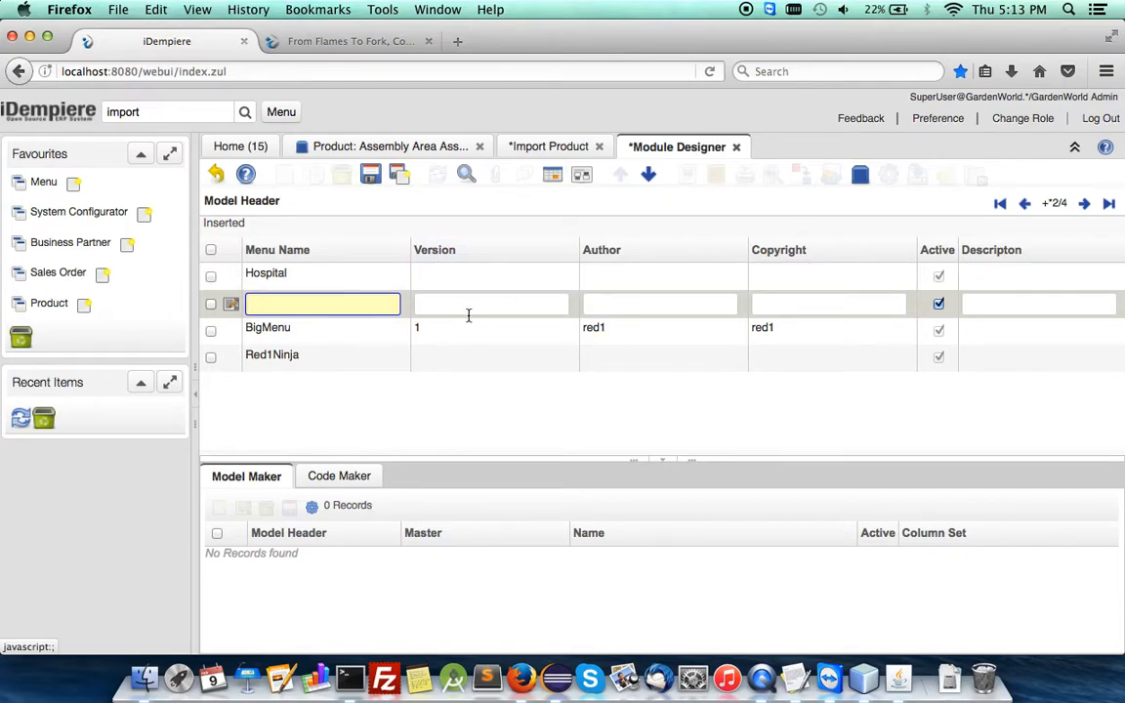
{"action": "type", "text": "MigrateProducts"}
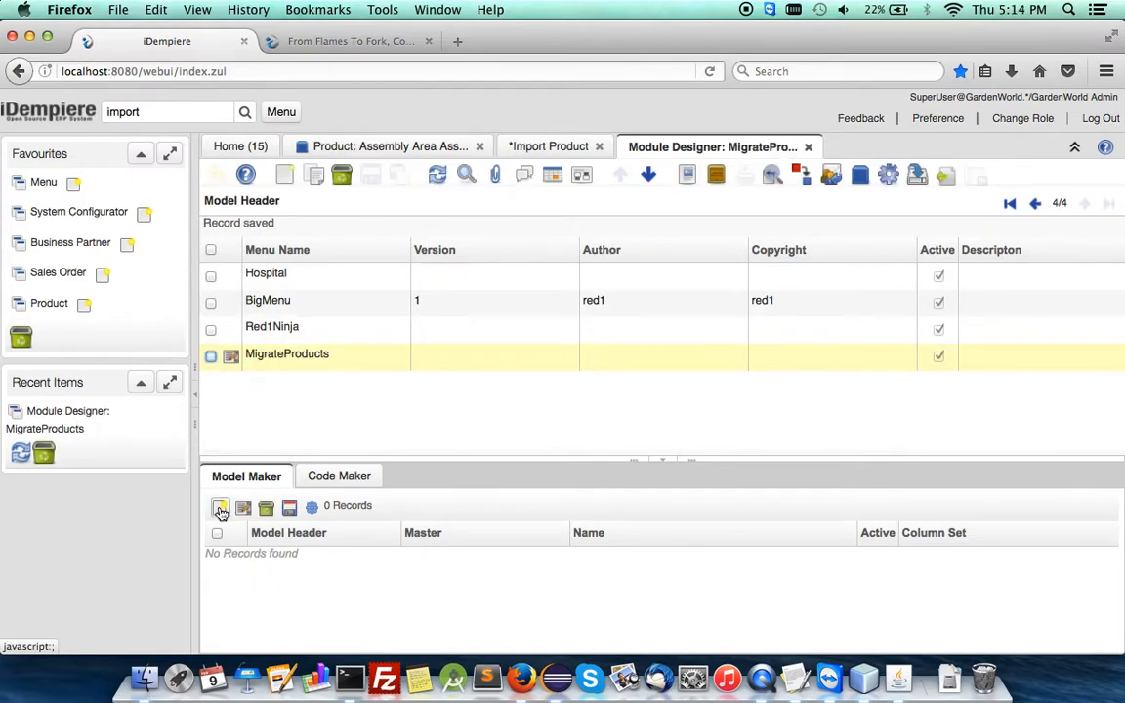
Add and save a Model Maker line named M_Product under MigrateProducts
{"action": "left_click", "coordinate": [221, 508]}
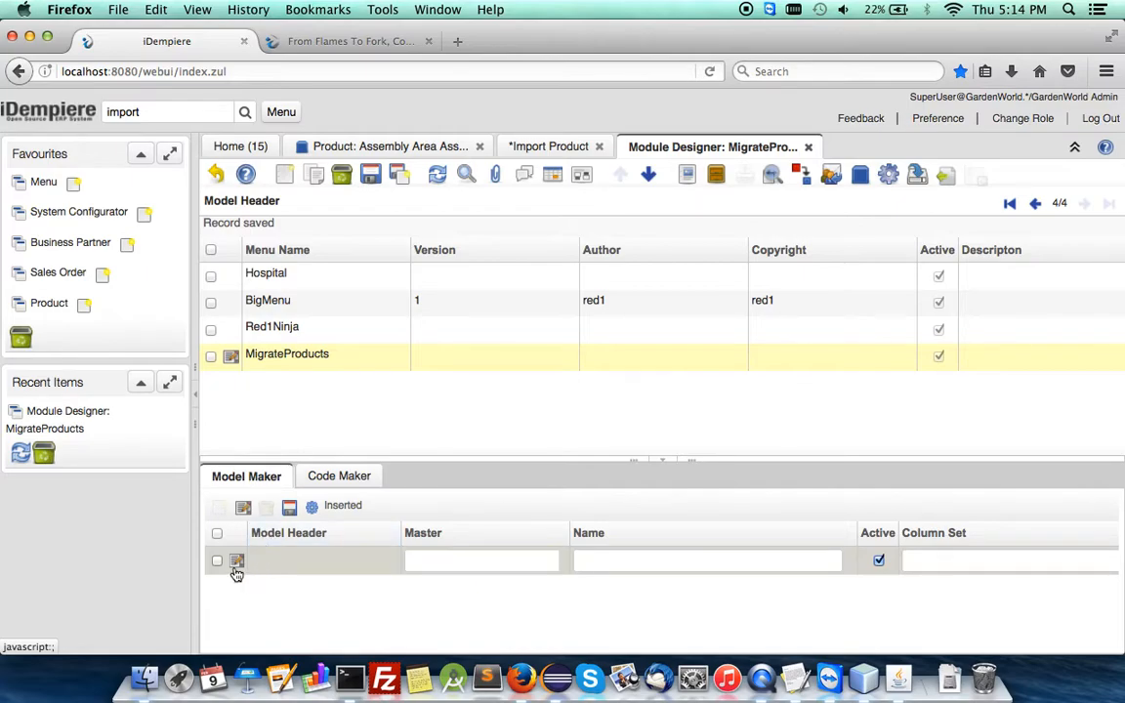
{"action": "left_click", "coordinate": [236, 559]}
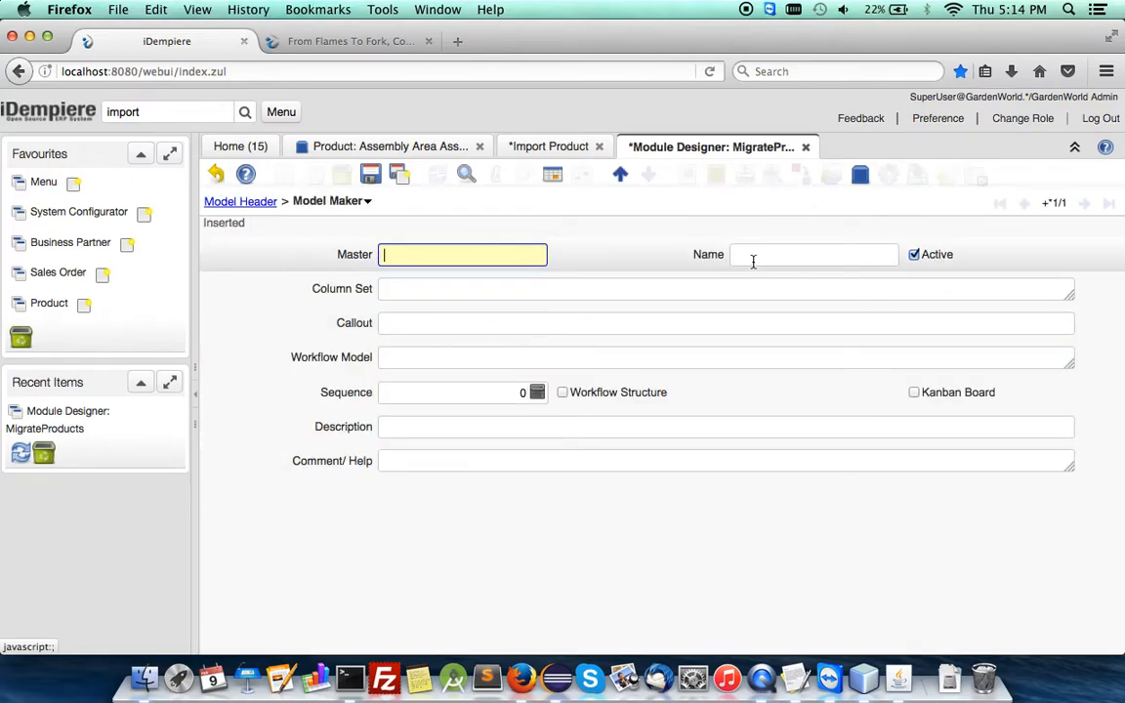
{"action": "type", "text": "M_Prod"}
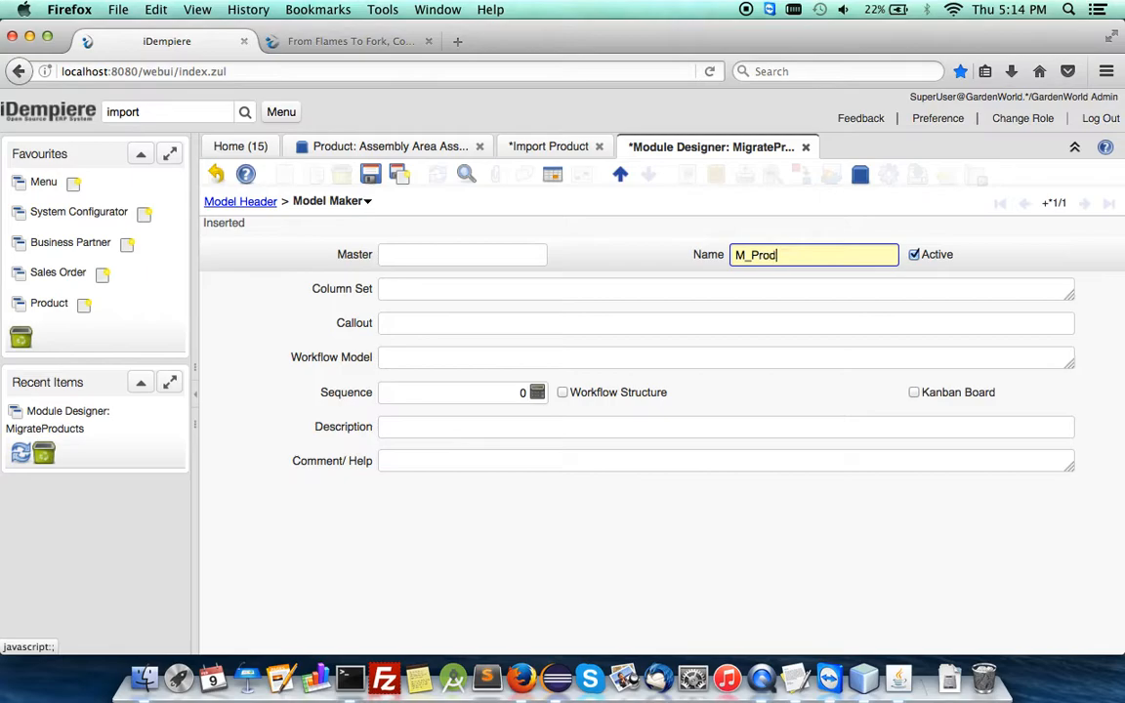
{"action": "type", "text": "uct"}
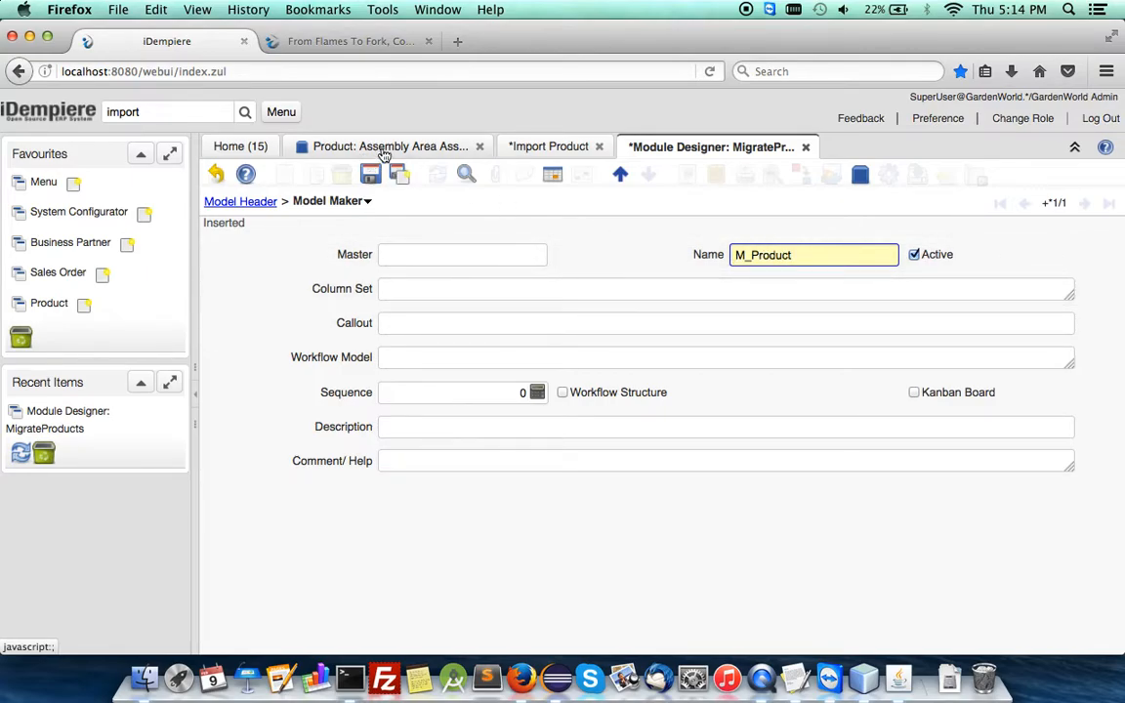
{"action": "mouse_move", "coordinate": [570, 312]}
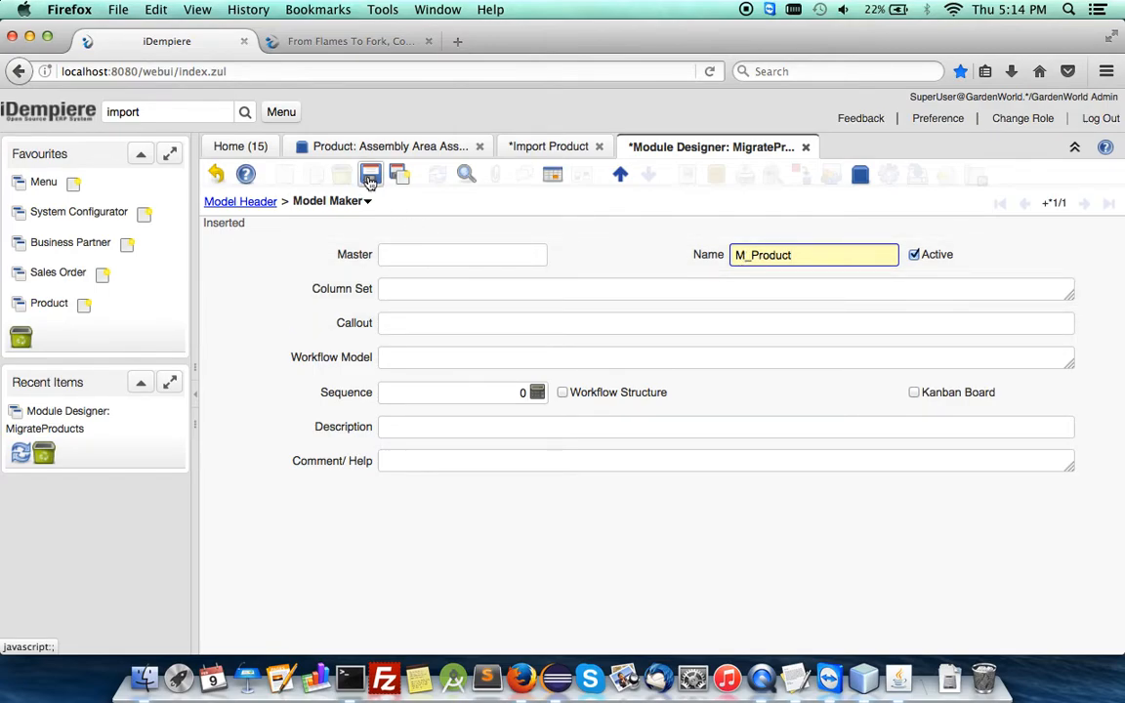
{"action": "left_click", "coordinate": [371, 176]}
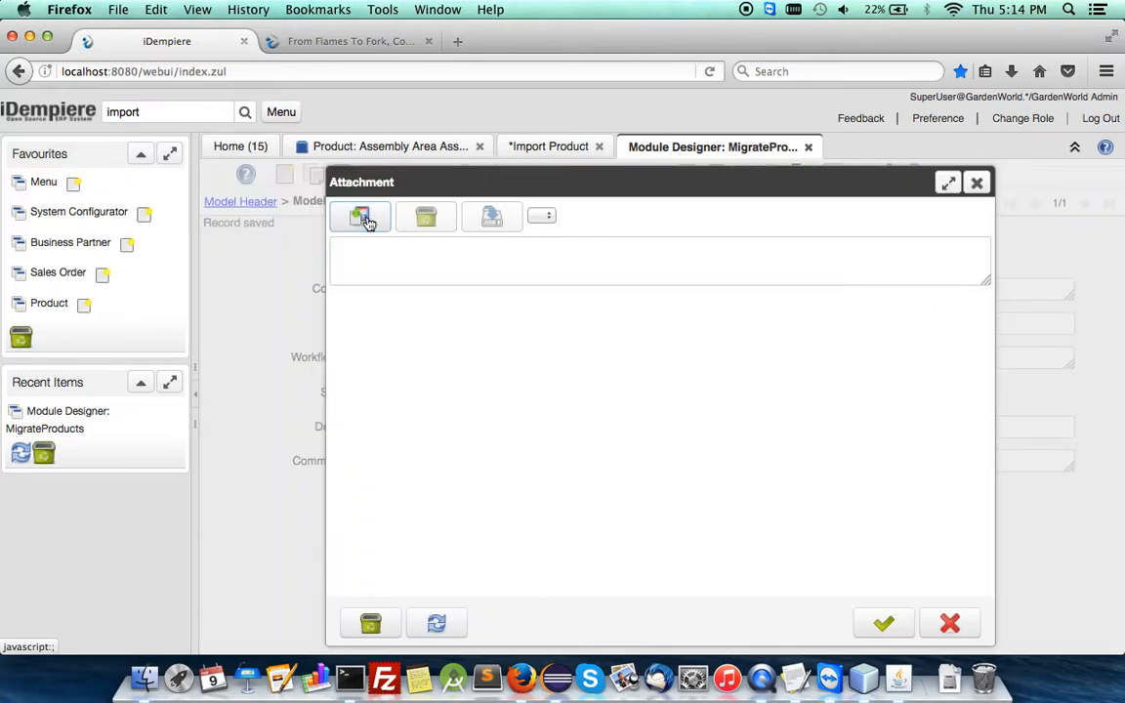
{"action": "mouse_move", "coordinate": [586, 461]}
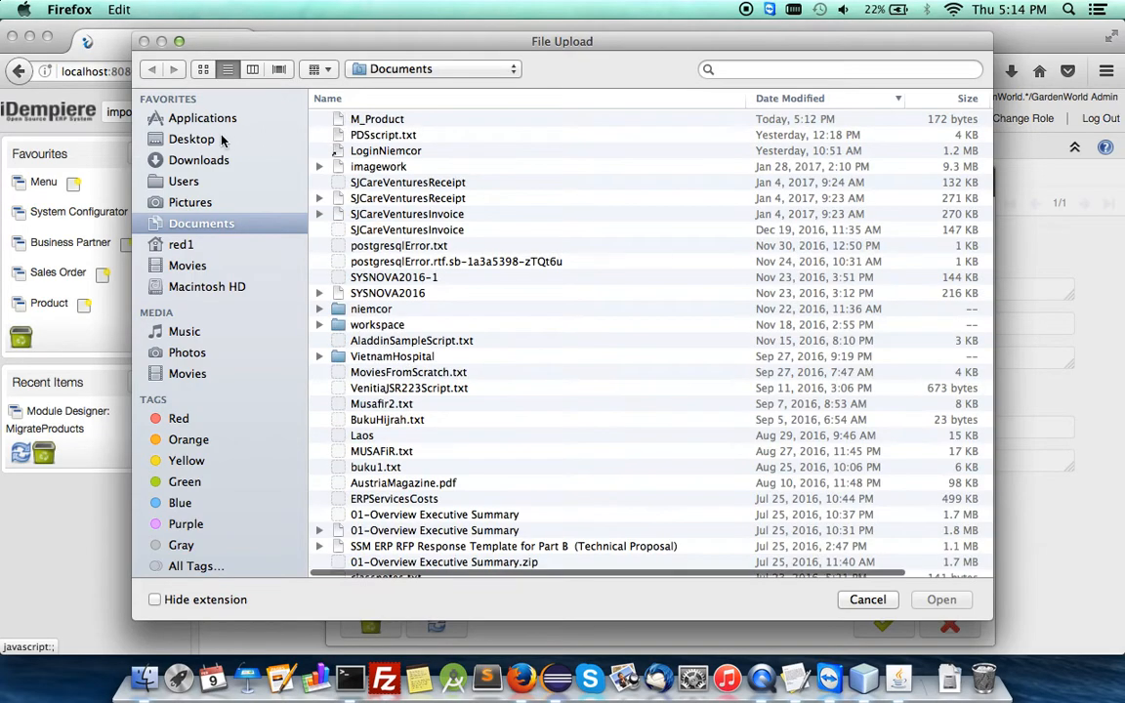
Attach the M_Product CSV file from Documents to that model record
{"action": "left_click", "coordinate": [377, 119]}
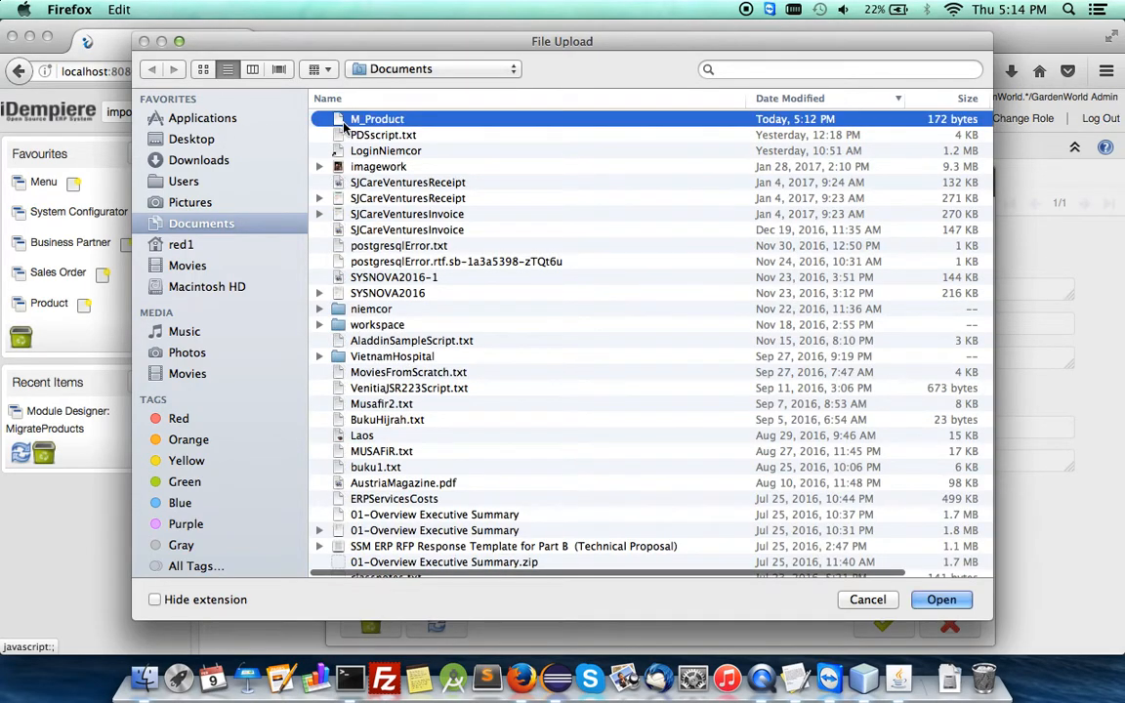
{"action": "mouse_move", "coordinate": [941, 600]}
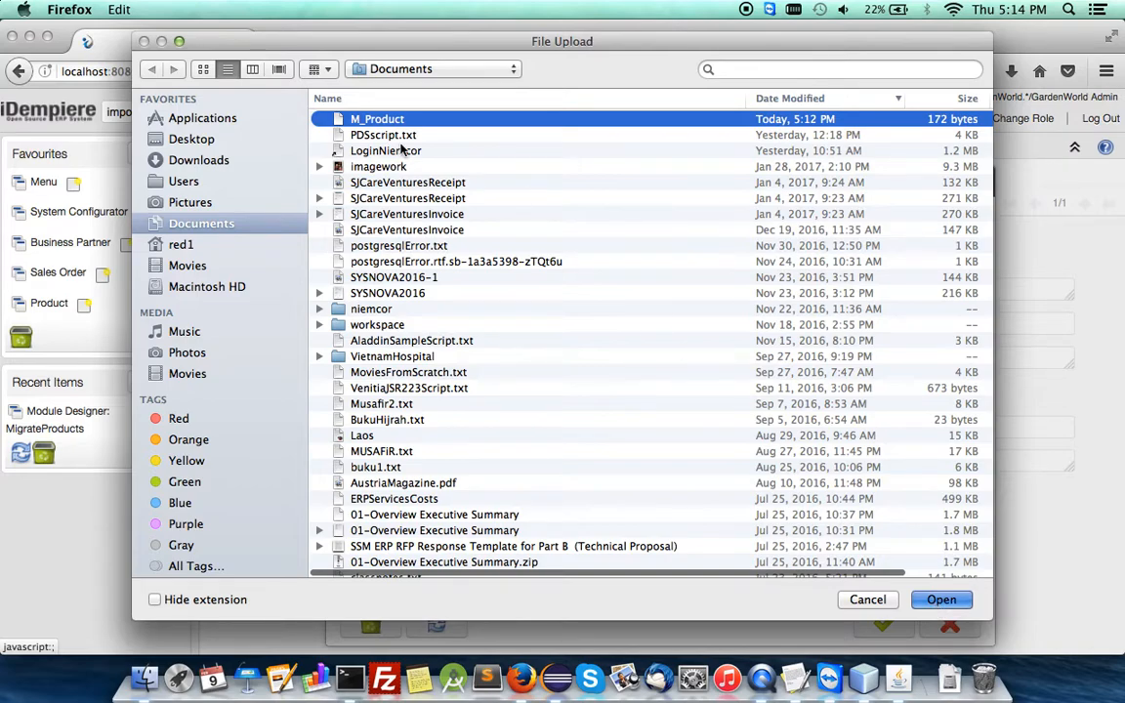
{"action": "left_click", "coordinate": [941, 599]}
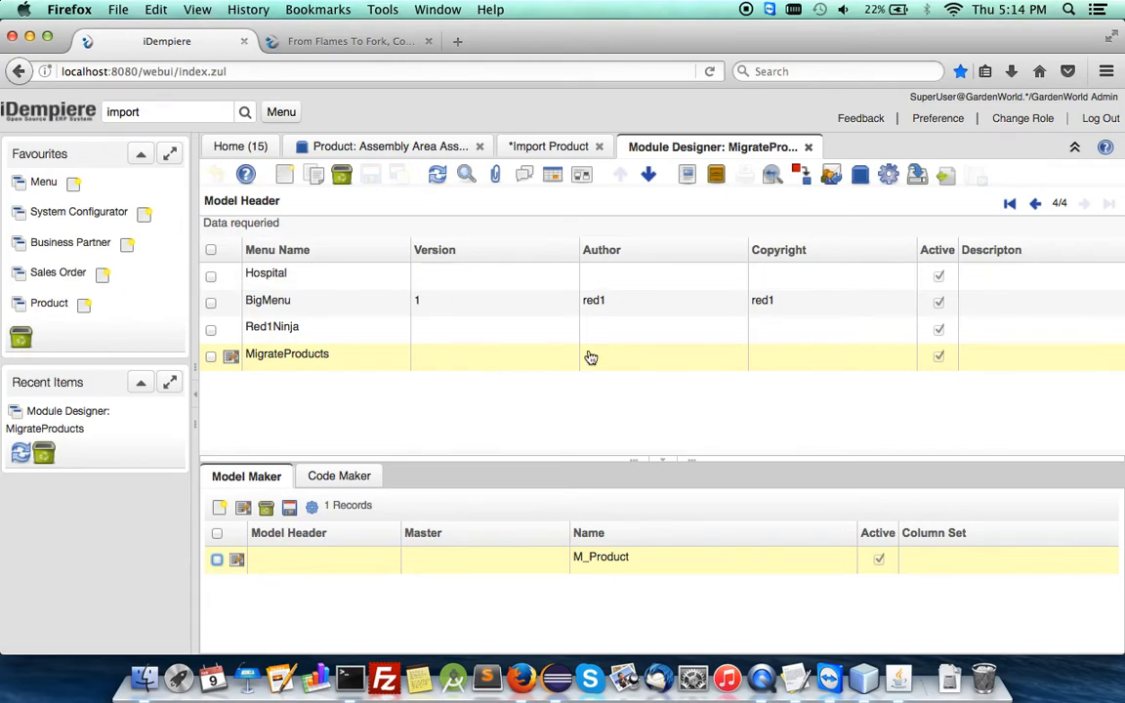
{"action": "mouse_move", "coordinate": [887, 174]}
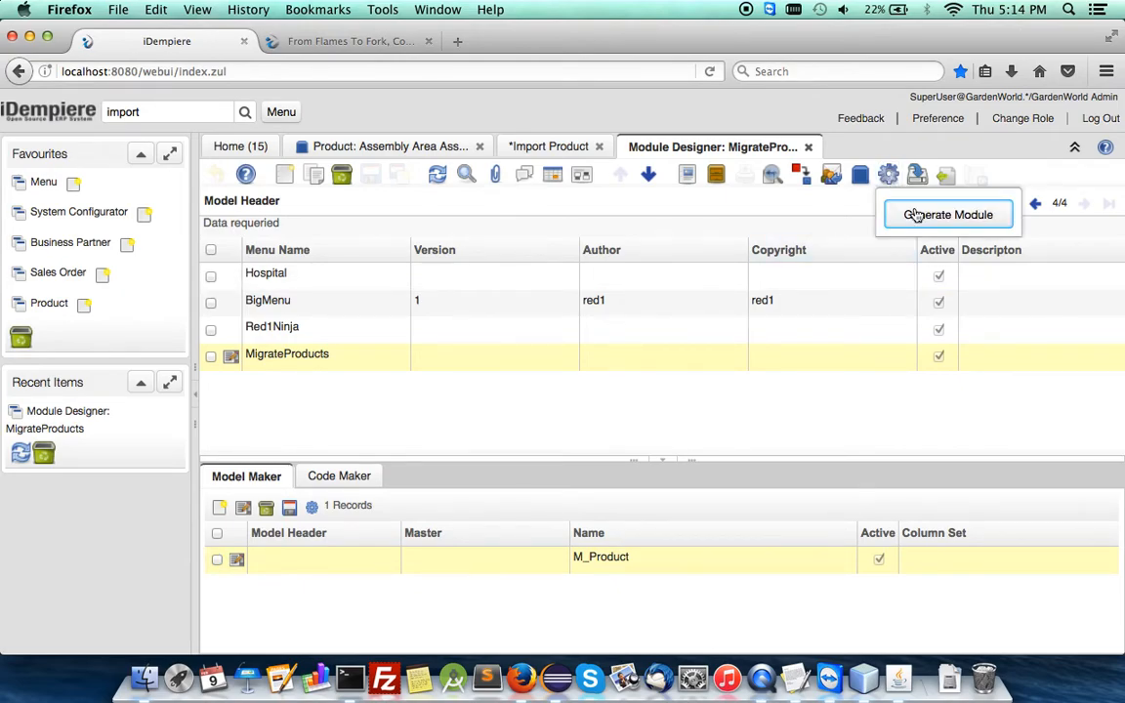
Run Generate Module on the MigrateProducts header and confirm the dialog
{"action": "left_click", "coordinate": [945, 213]}
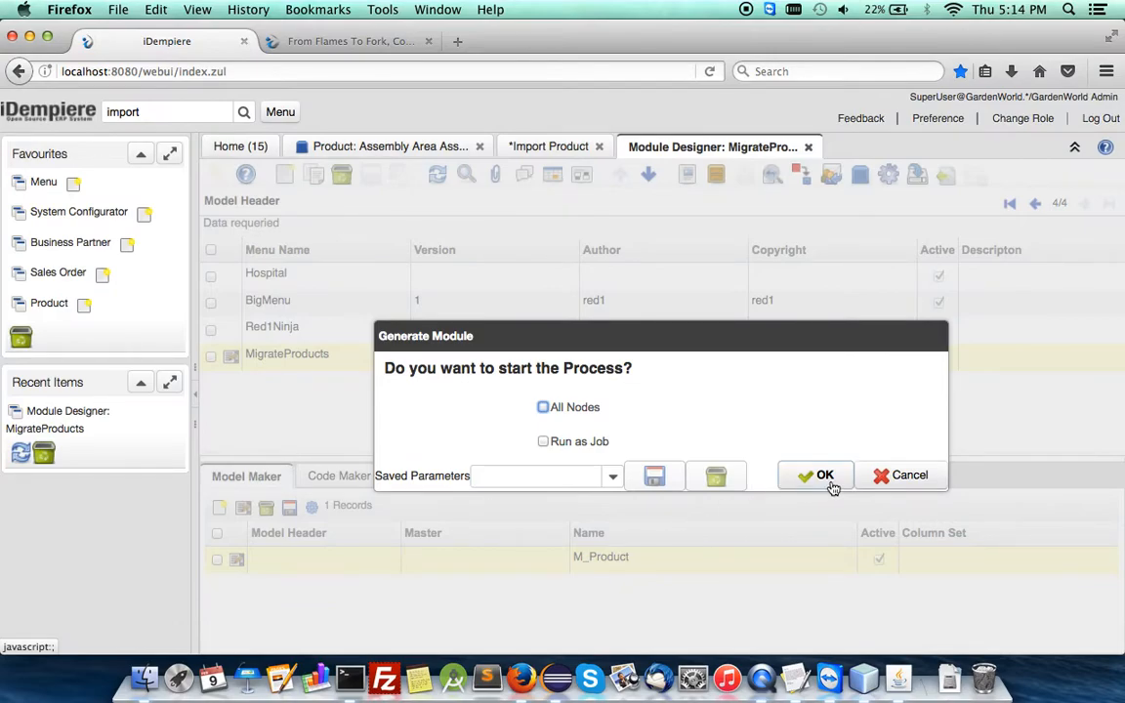
{"action": "left_click", "coordinate": [824, 476]}
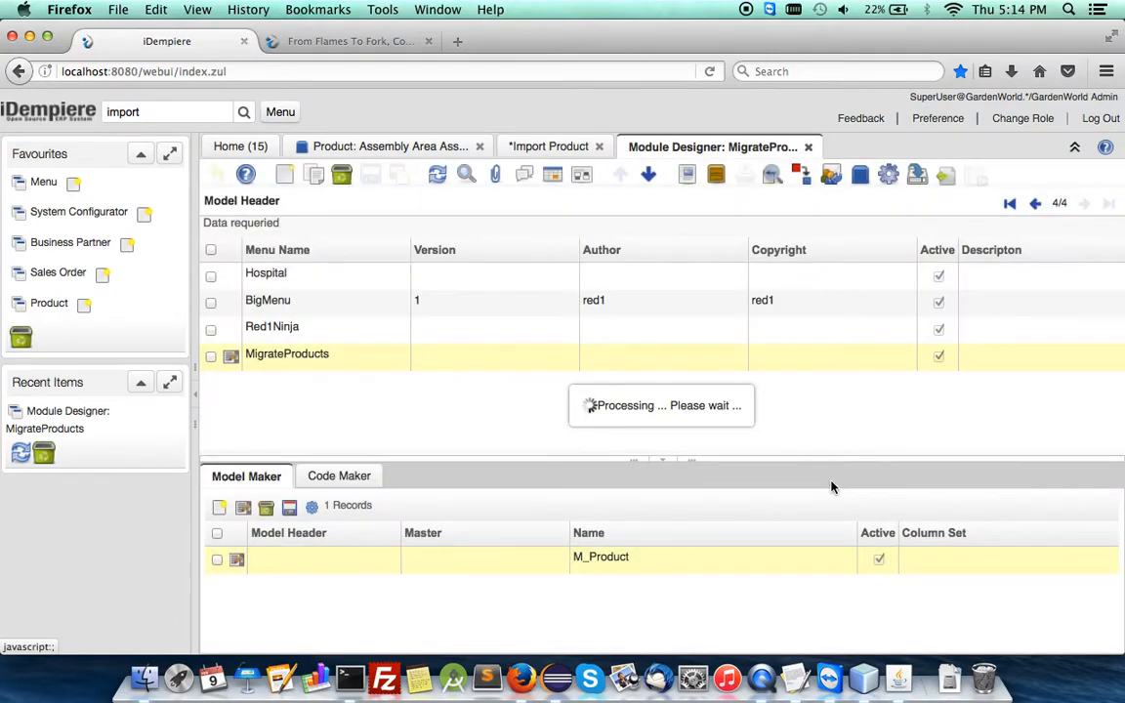
{"action": "mouse_move", "coordinate": [554, 676]}
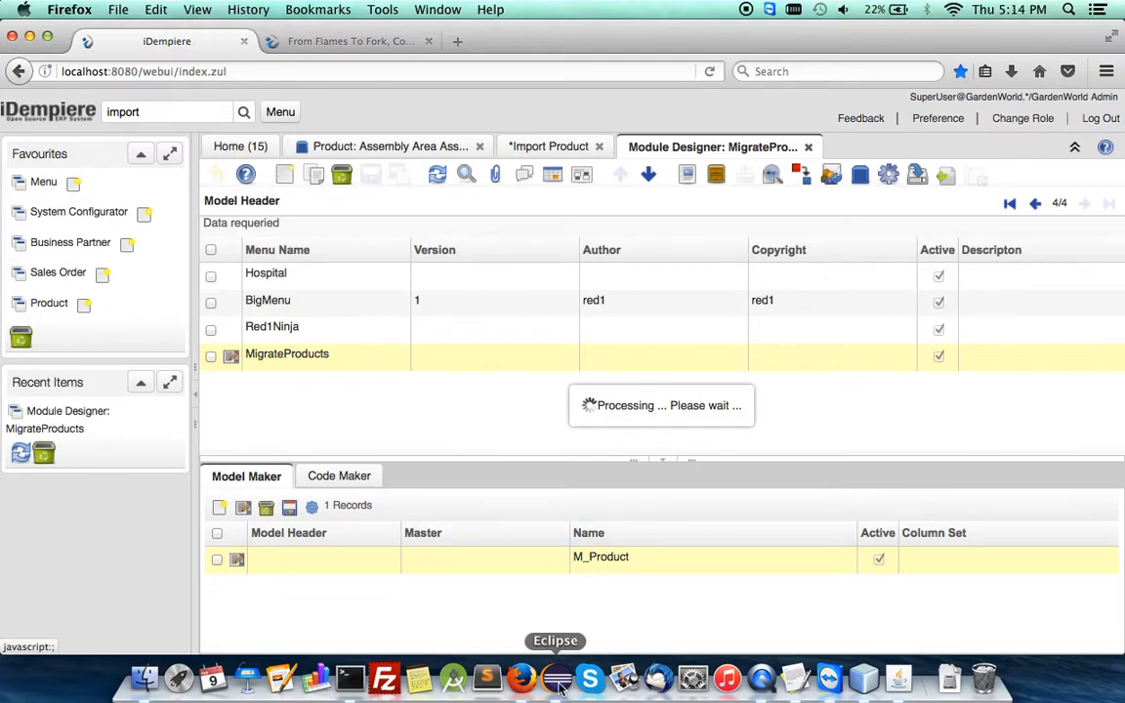
In Eclipse, launch the plug-in application in debug mode and accept the Debug perspective
{"action": "left_click", "coordinate": [555, 676]}
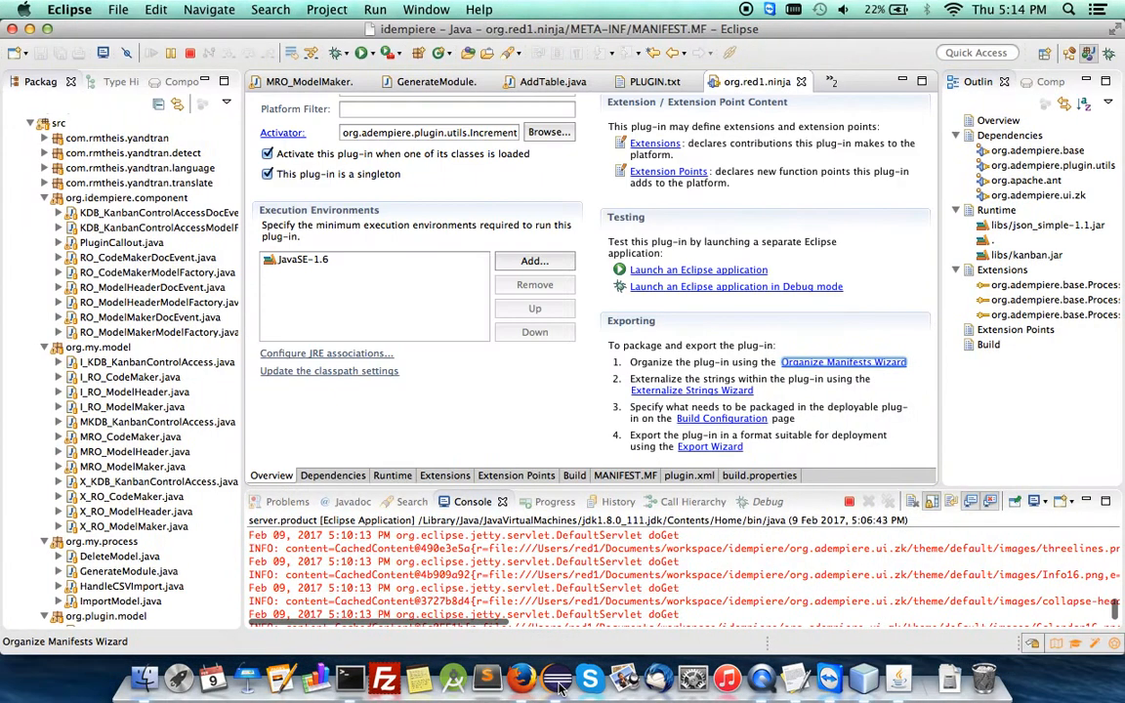
{"action": "left_click", "coordinate": [734, 285]}
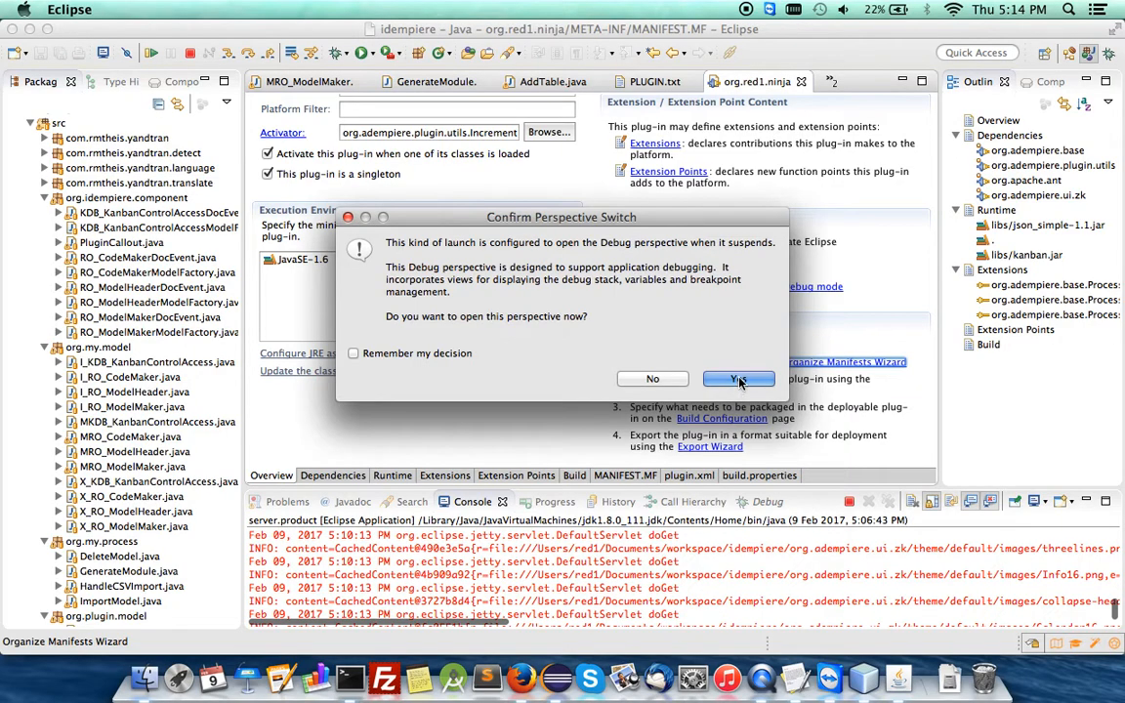
{"action": "left_click", "coordinate": [739, 379]}
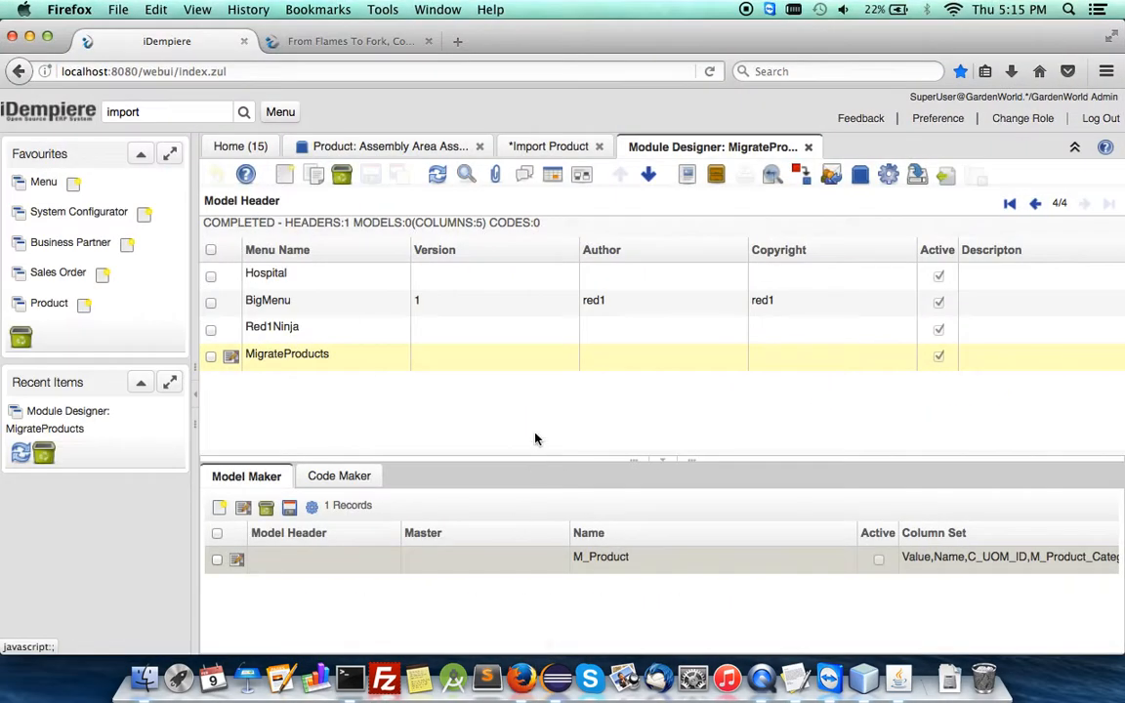
{"action": "mouse_move", "coordinate": [594, 556]}
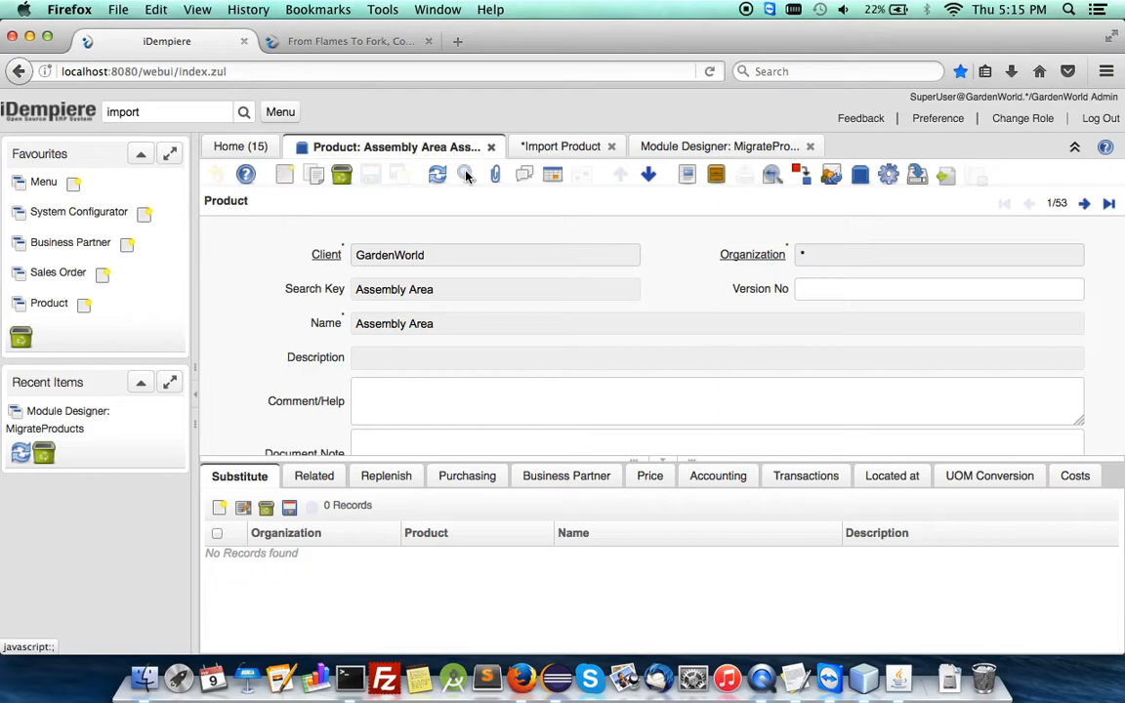
Refresh the Product grid, now 56 records, and page back to locate Salt and Sugar
{"action": "left_click", "coordinate": [465, 174]}
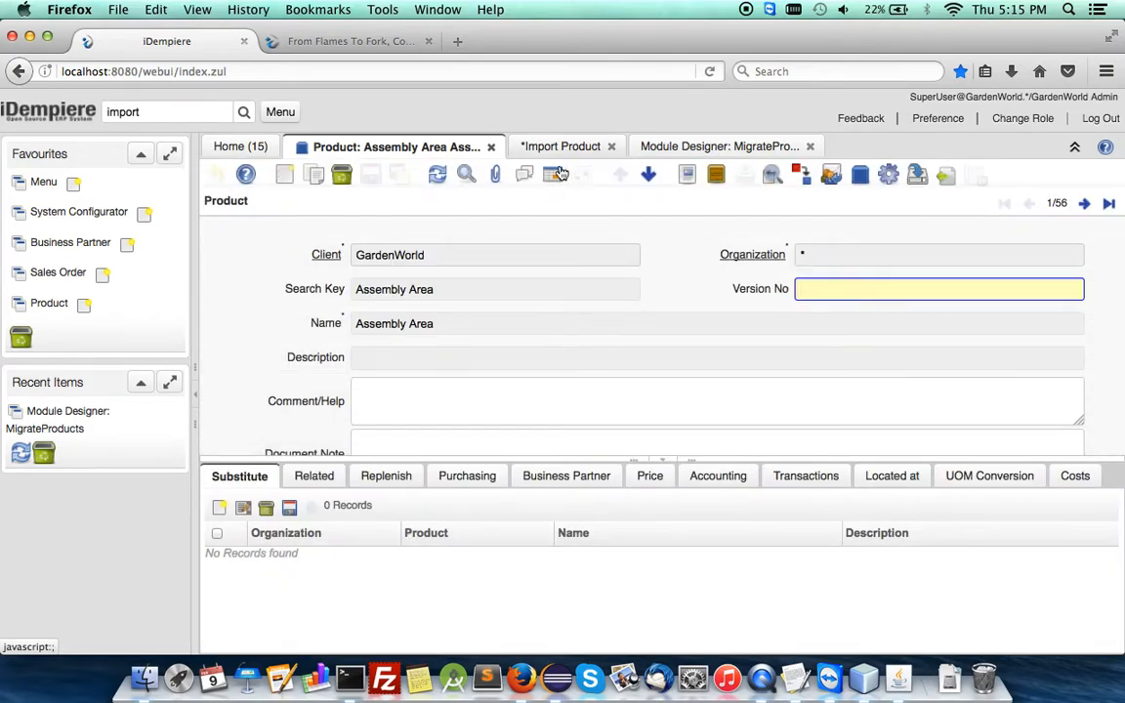
{"action": "left_click", "coordinate": [554, 174]}
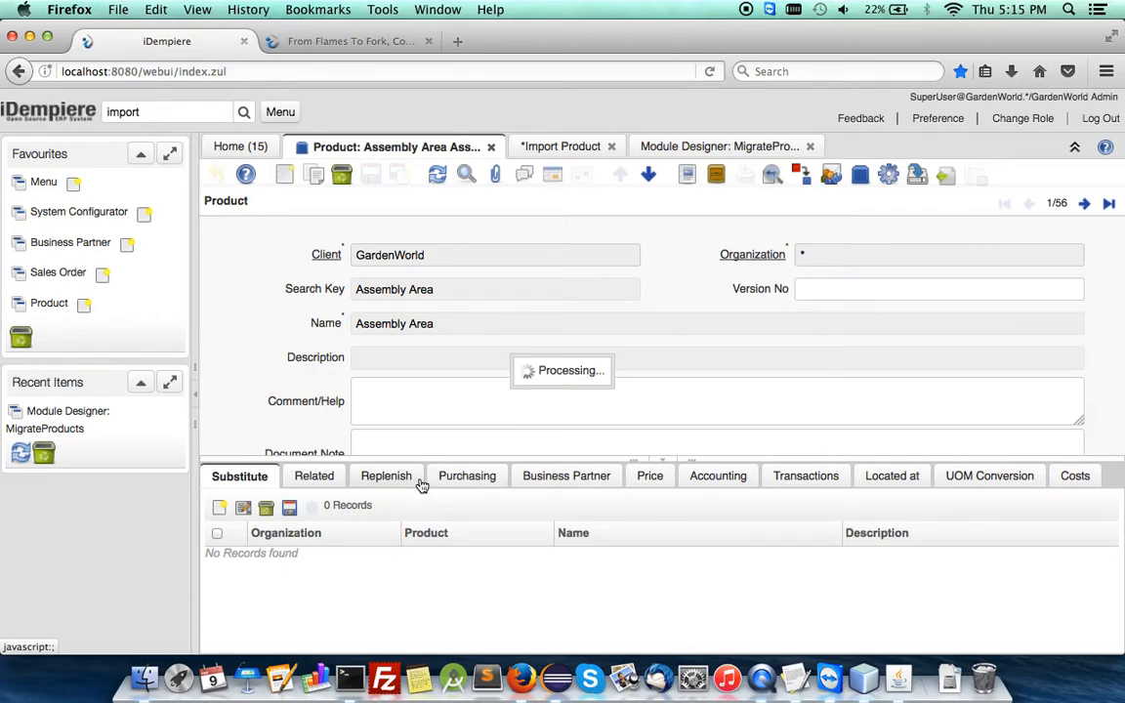
{"action": "mouse_move", "coordinate": [348, 465]}
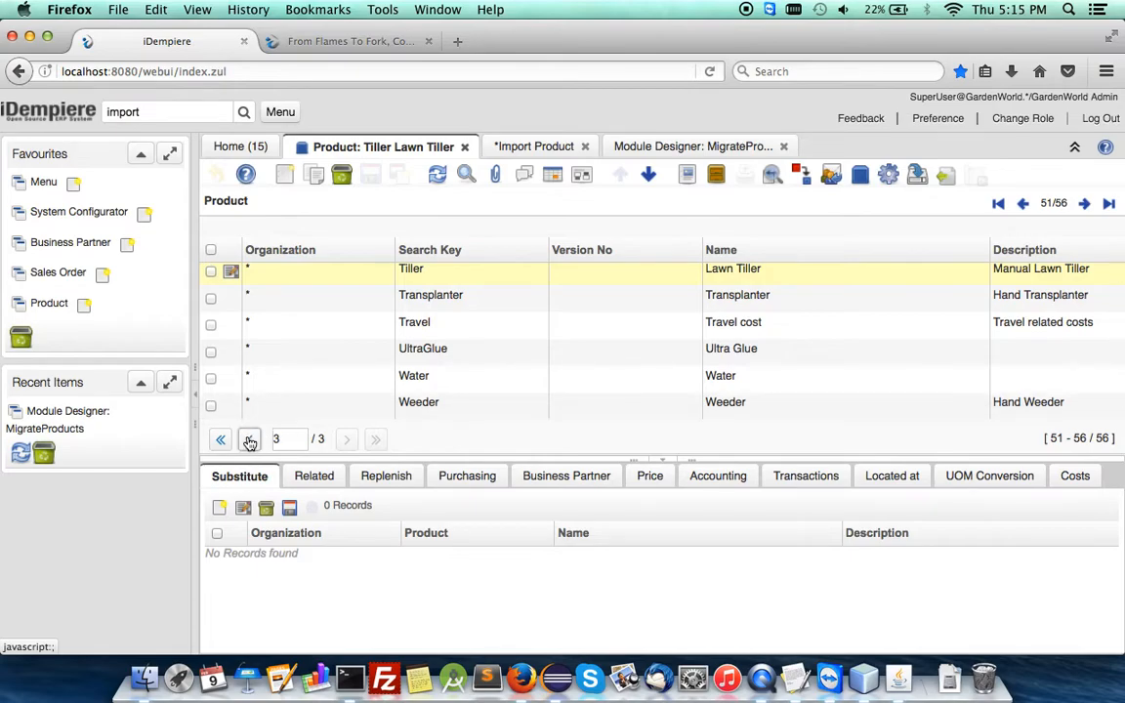
{"action": "left_click", "coordinate": [221, 439]}
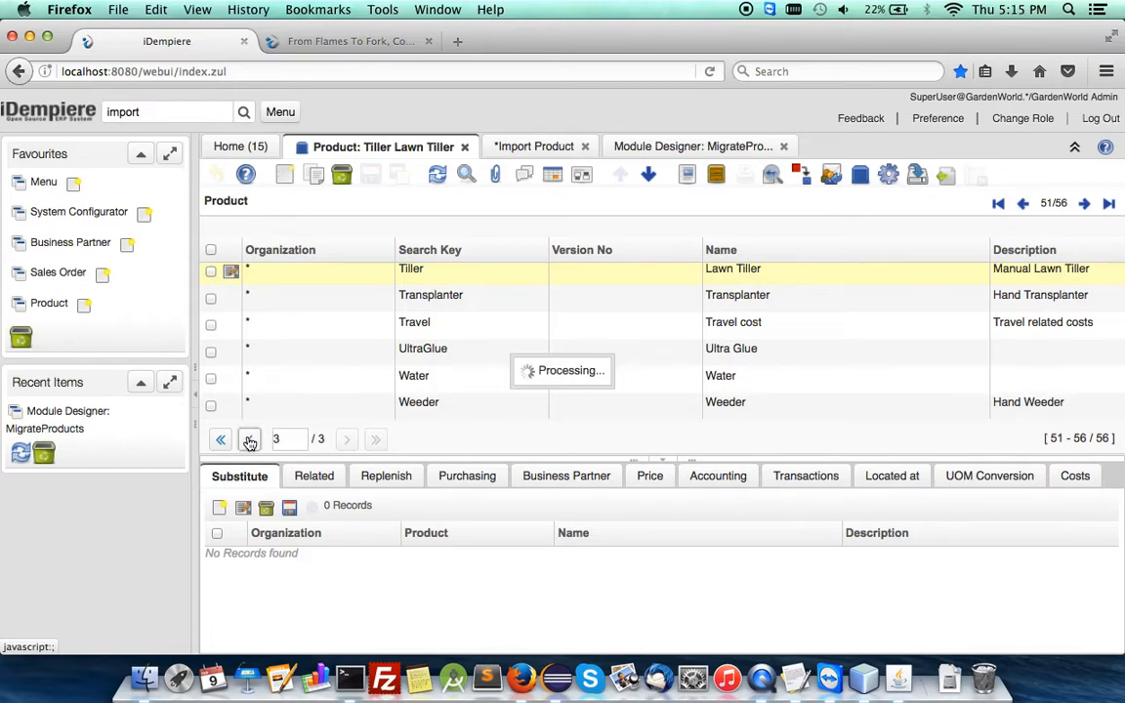
{"action": "left_click", "coordinate": [251, 437]}
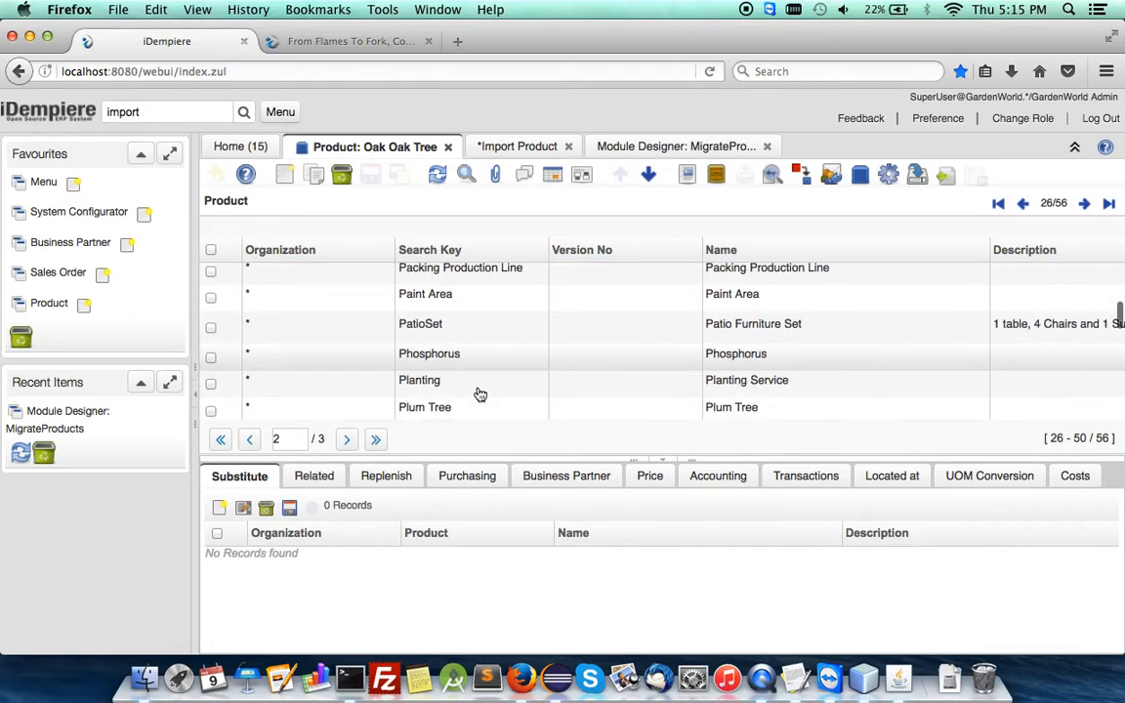
{"action": "scroll", "scroll_direction": "down", "scroll_amount": 3}
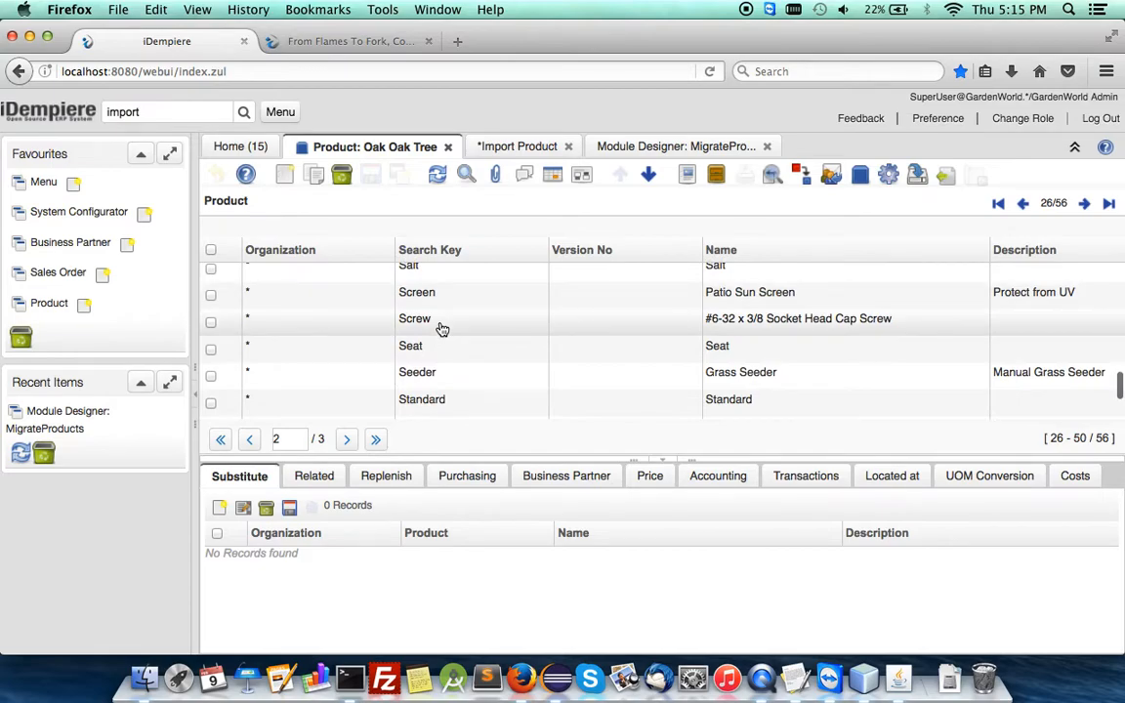
{"action": "scroll", "scroll_direction": "down", "scroll_amount": 3}
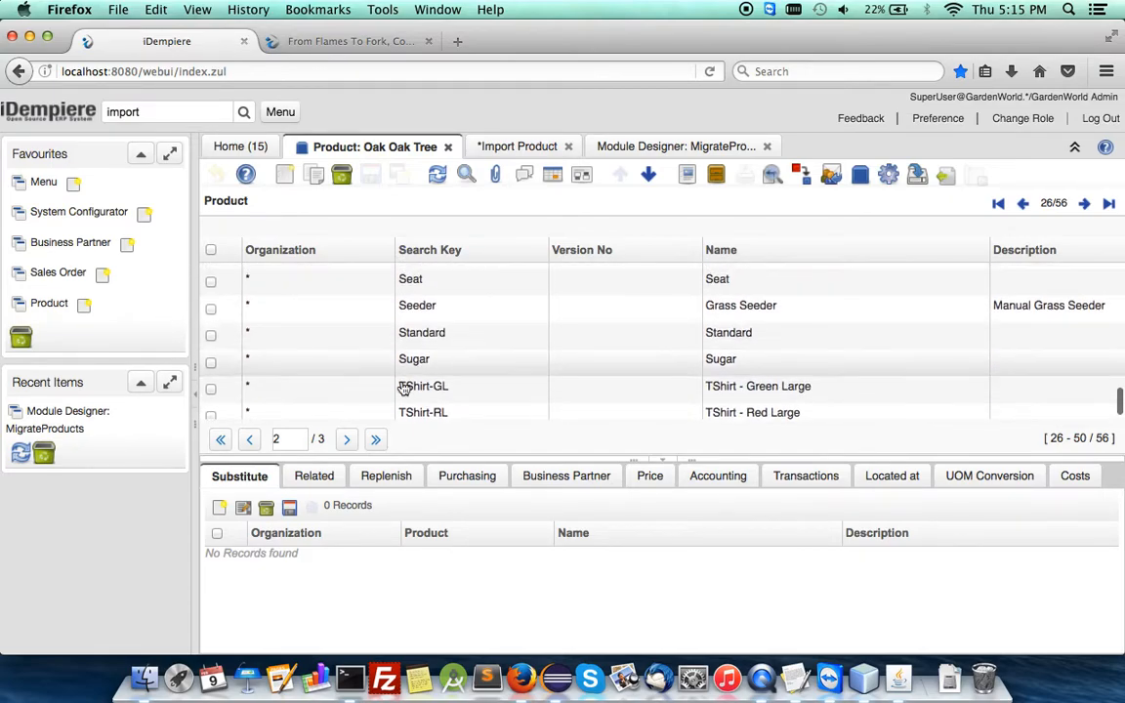
{"action": "mouse_move", "coordinate": [516, 375]}
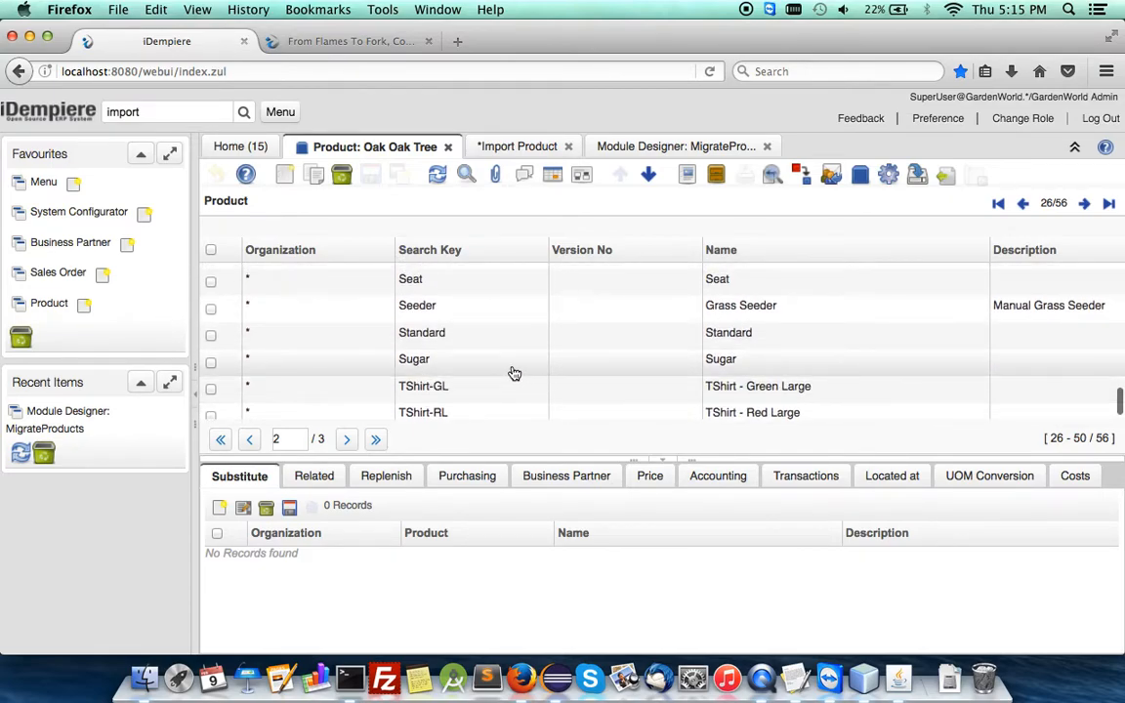
{"action": "mouse_move", "coordinate": [504, 395]}
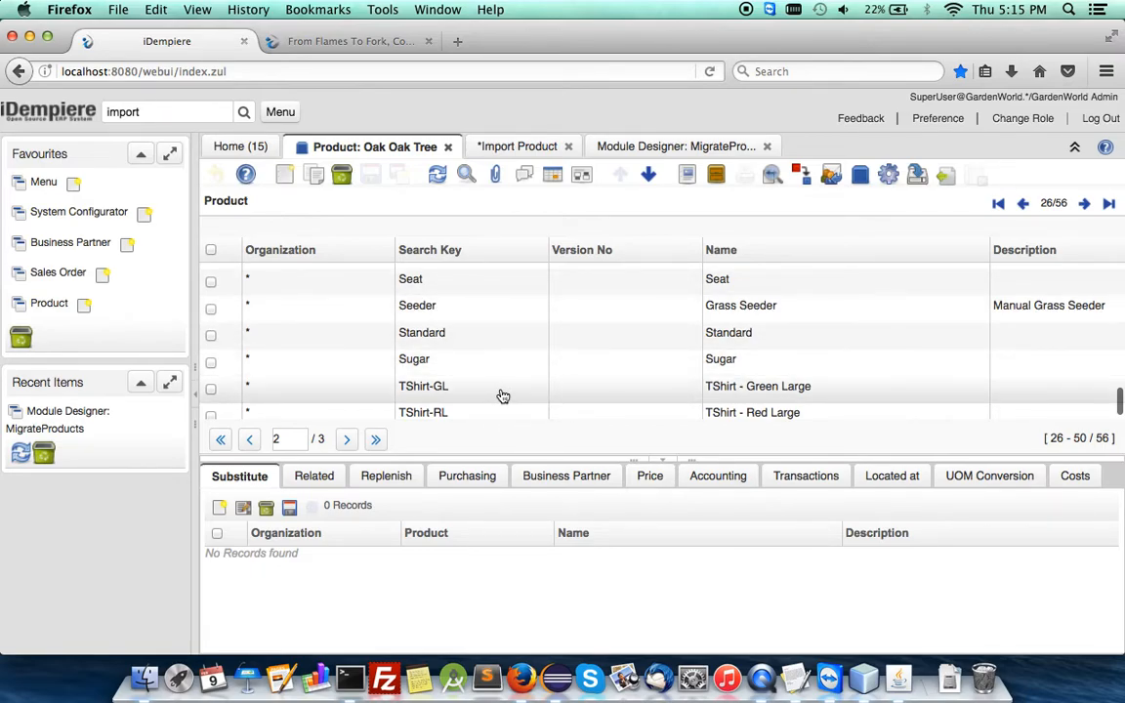
{"action": "mouse_move", "coordinate": [498, 387]}
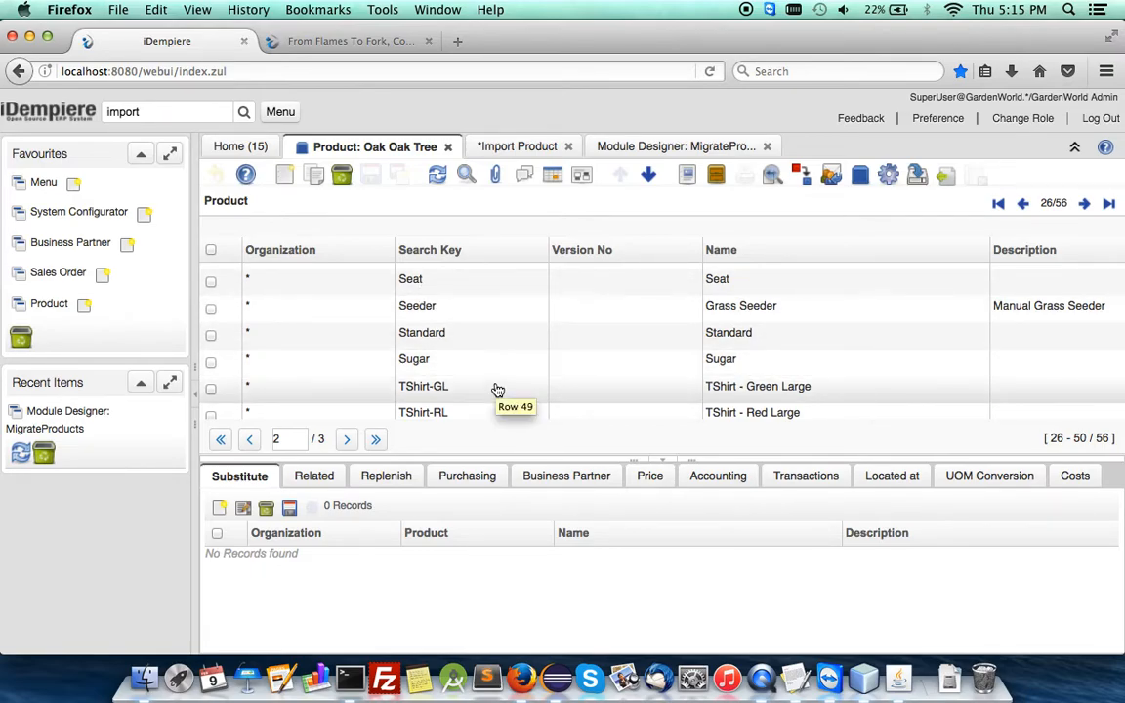
{"action": "mouse_move", "coordinate": [520, 162]}
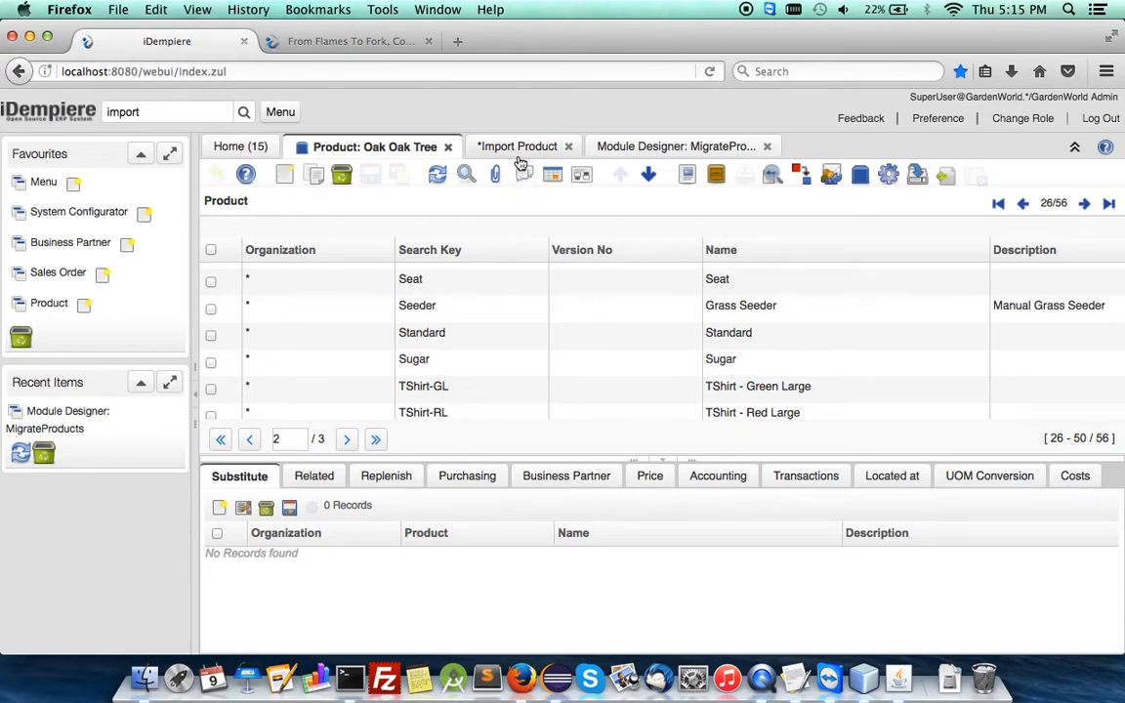
Edit M_Product.csv so only a Flour row remains, replacing Salt and removing Rice and Sugar
{"action": "left_click", "coordinate": [674, 145]}
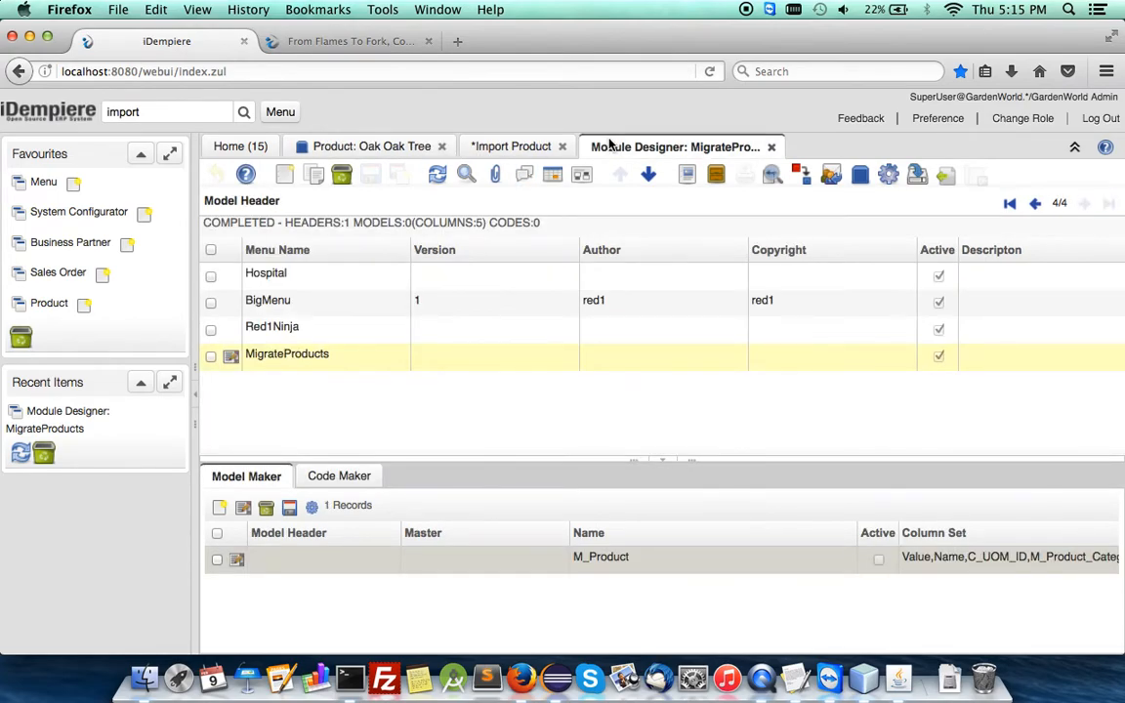
{"action": "mouse_move", "coordinate": [797, 675]}
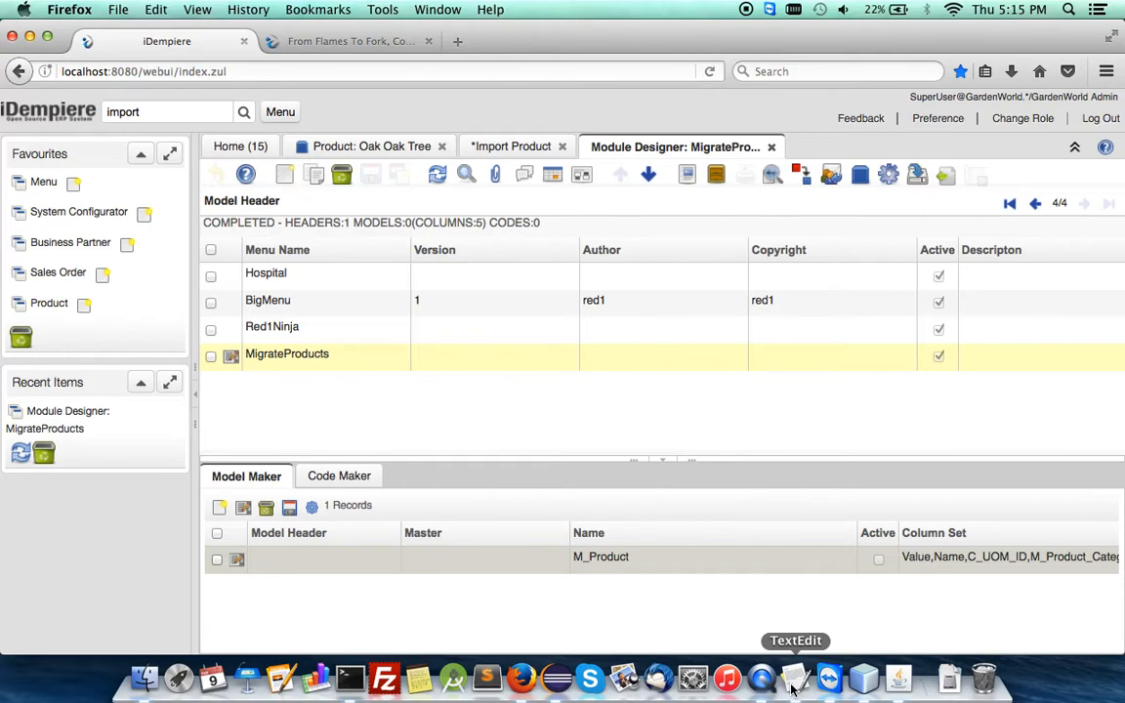
{"action": "left_click", "coordinate": [795, 676]}
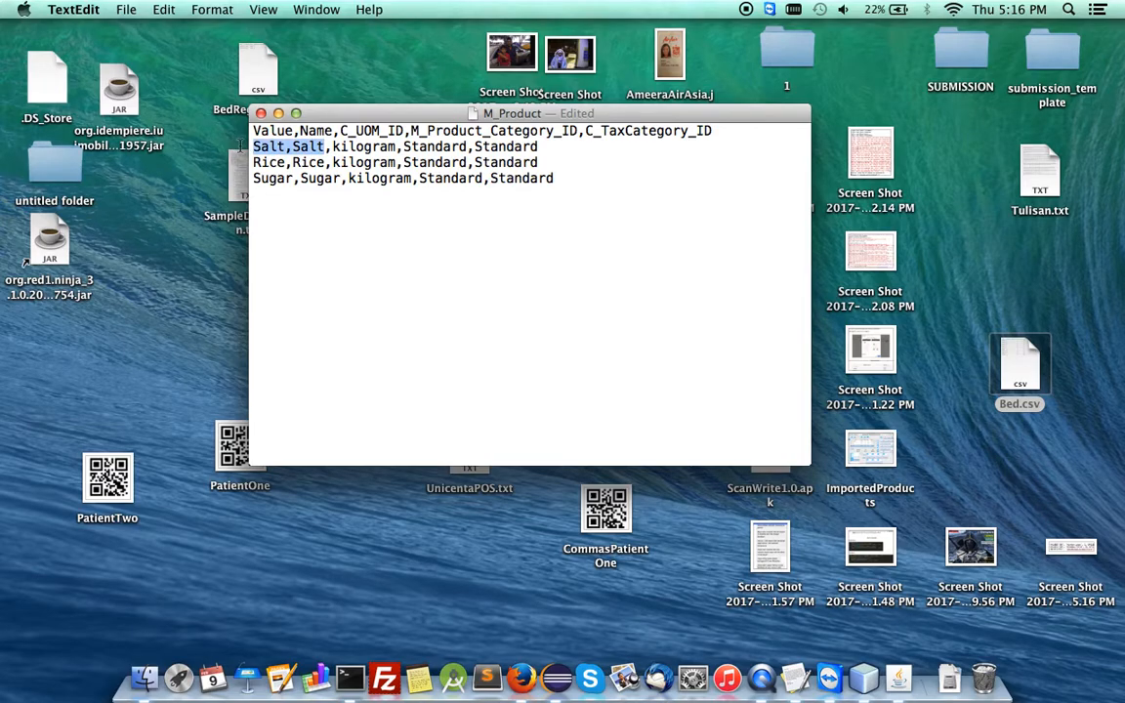
{"action": "type", "text": "Flour"}
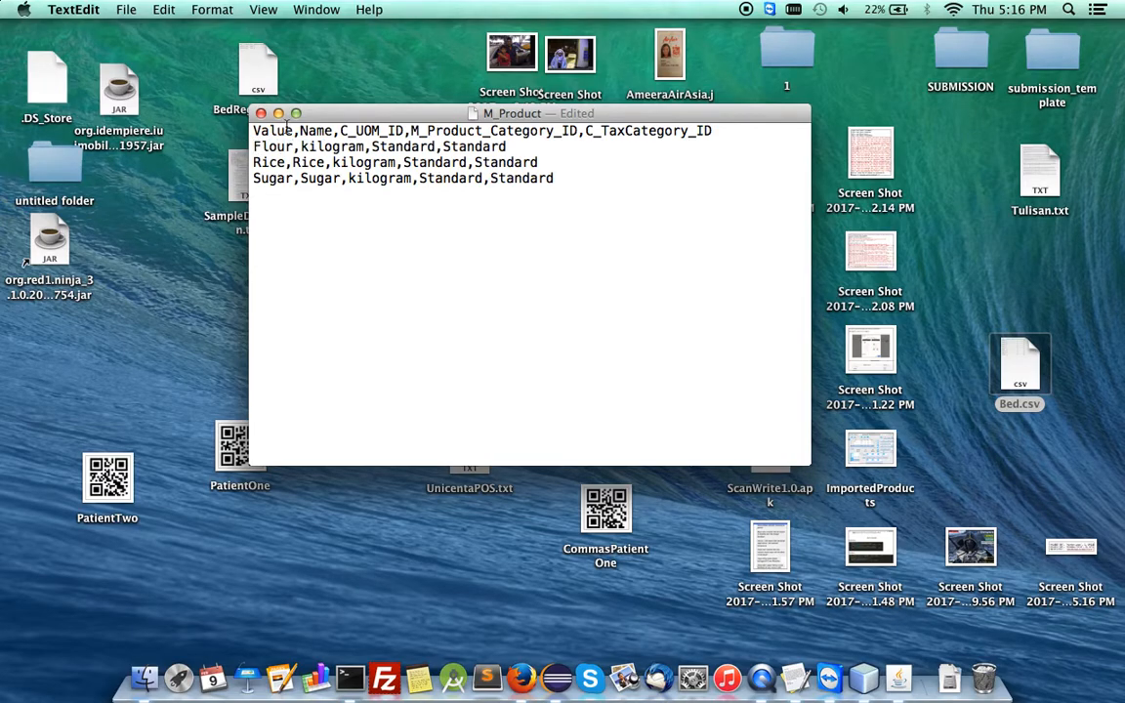
{"action": "type", "text": "Flour,"}
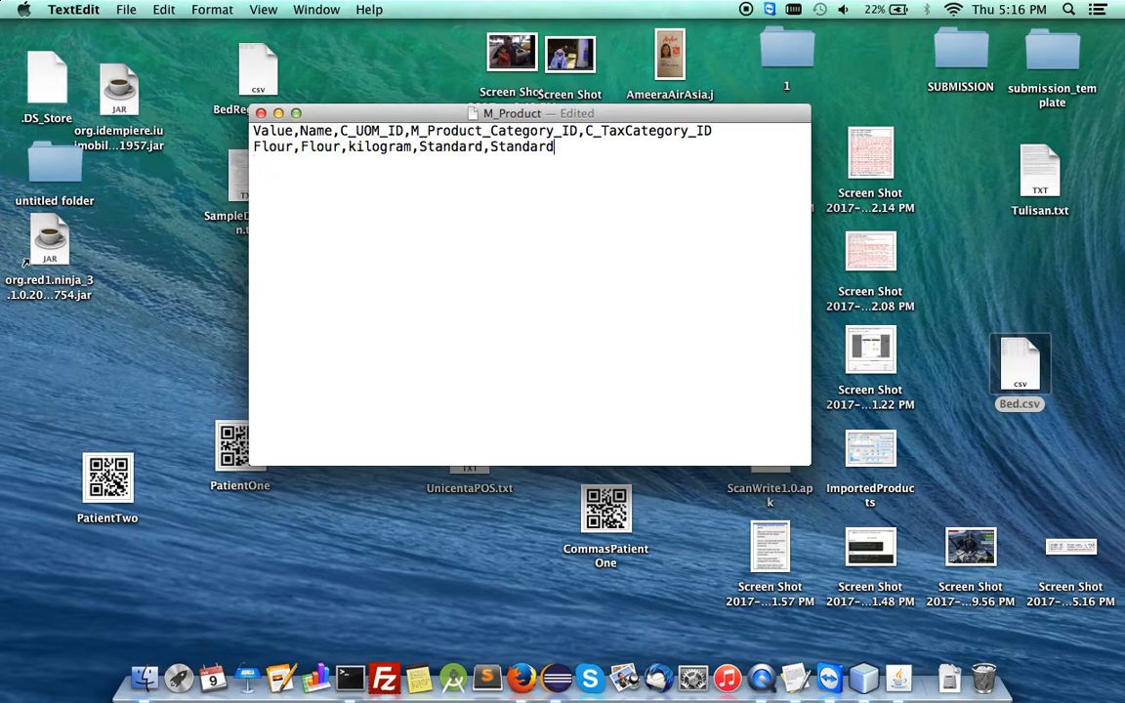
{"action": "mouse_move", "coordinate": [519, 676]}
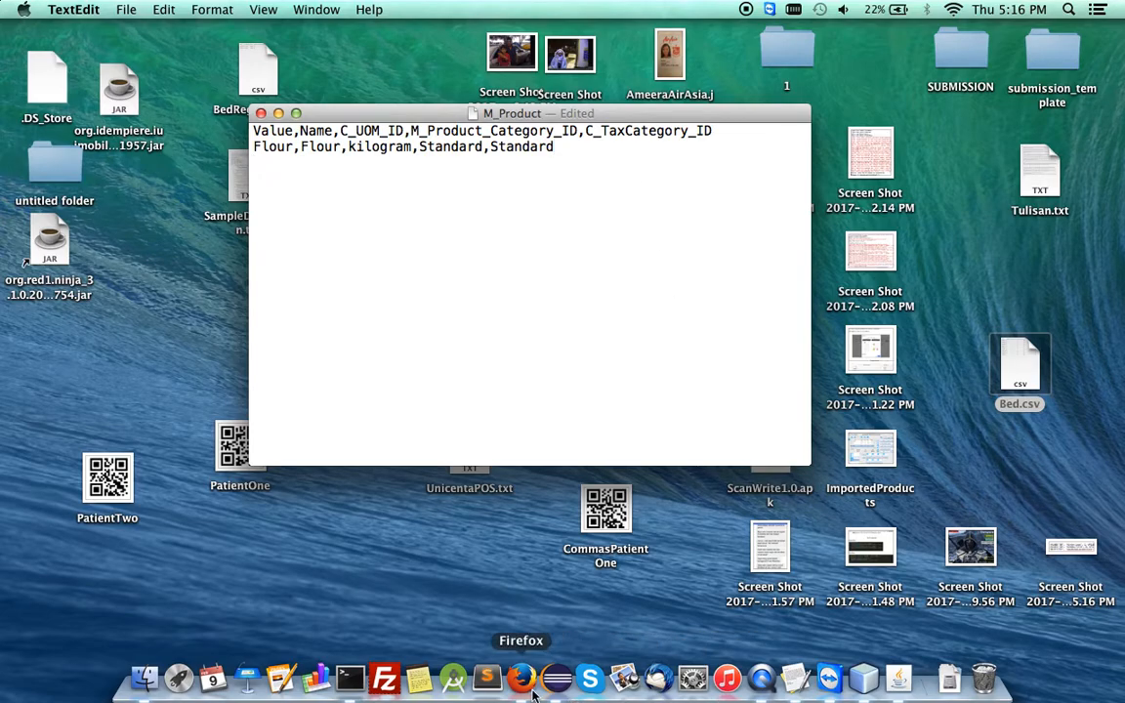
Mark the M_Product model maker Active and attach the edited Flour CSV to it
{"action": "left_click", "coordinate": [519, 676]}
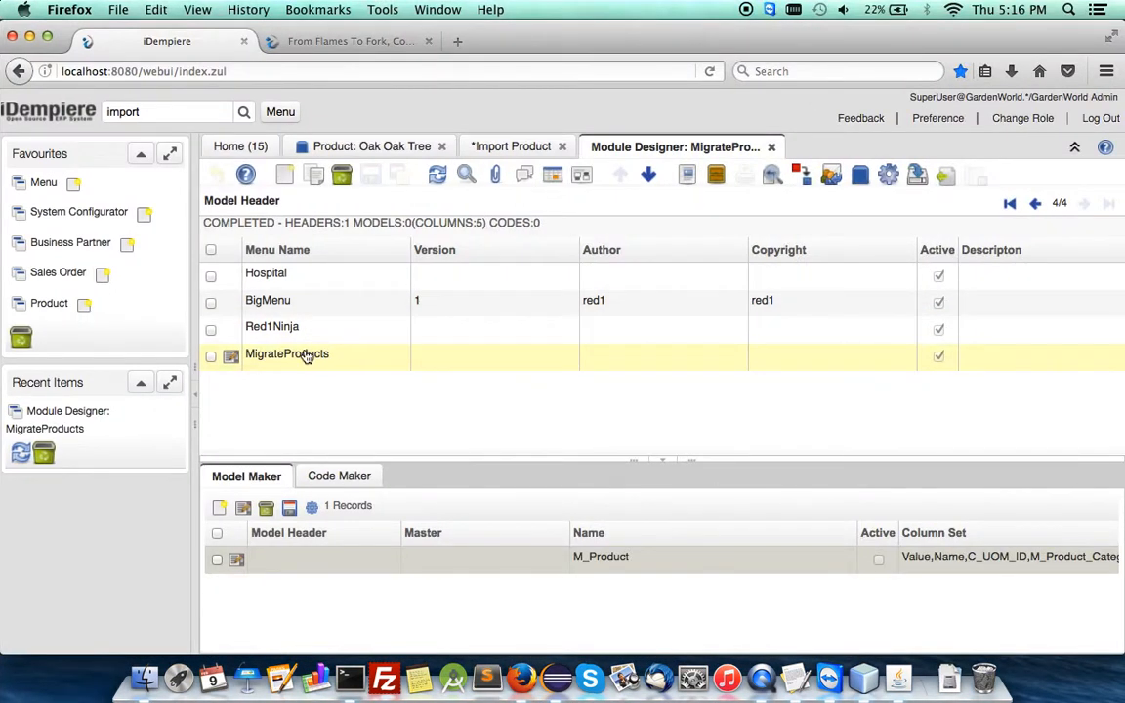
{"action": "left_click", "coordinate": [243, 508]}
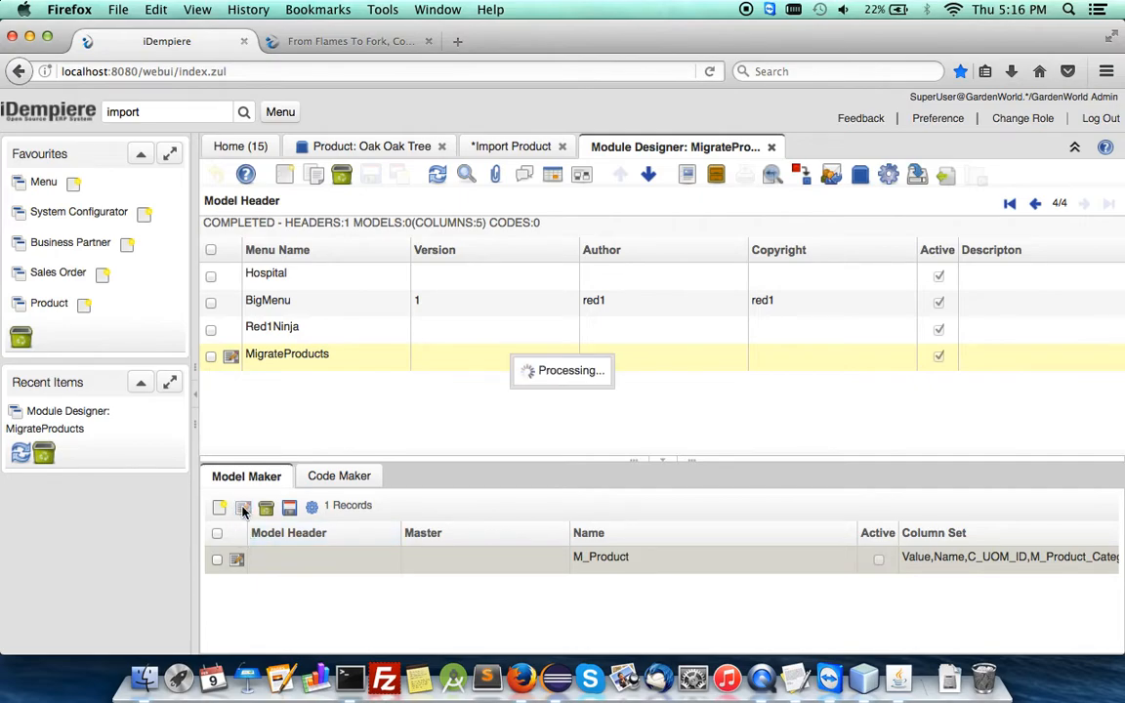
{"action": "mouse_move", "coordinate": [711, 285]}
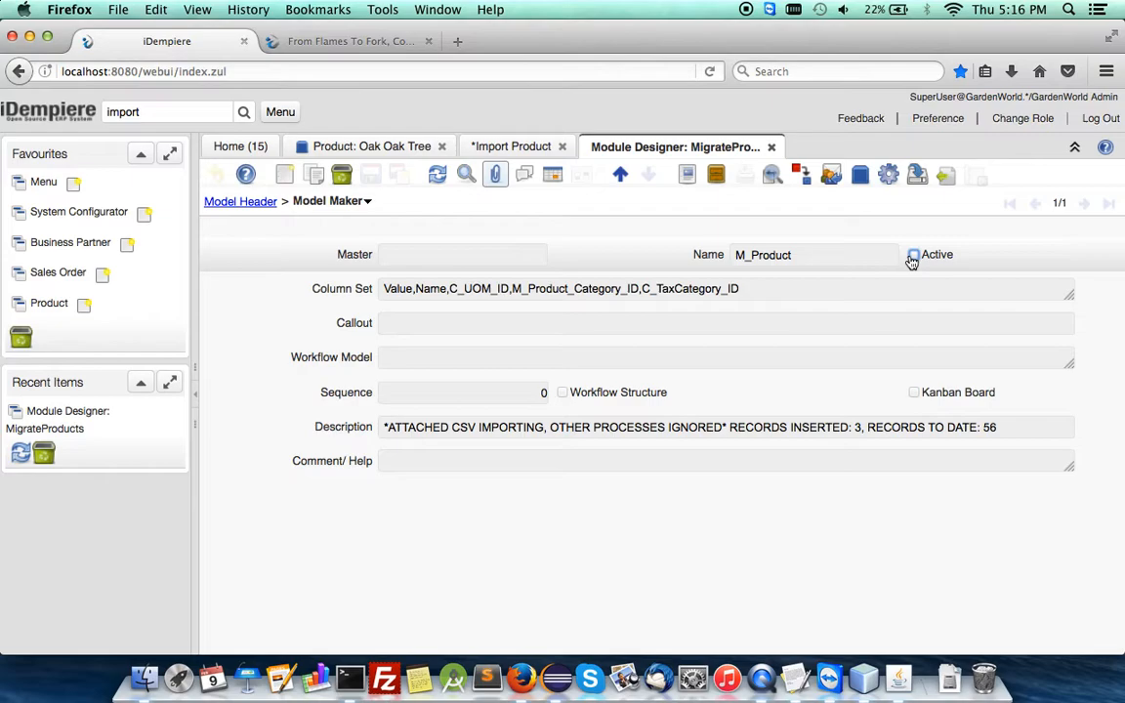
{"action": "left_click", "coordinate": [915, 254]}
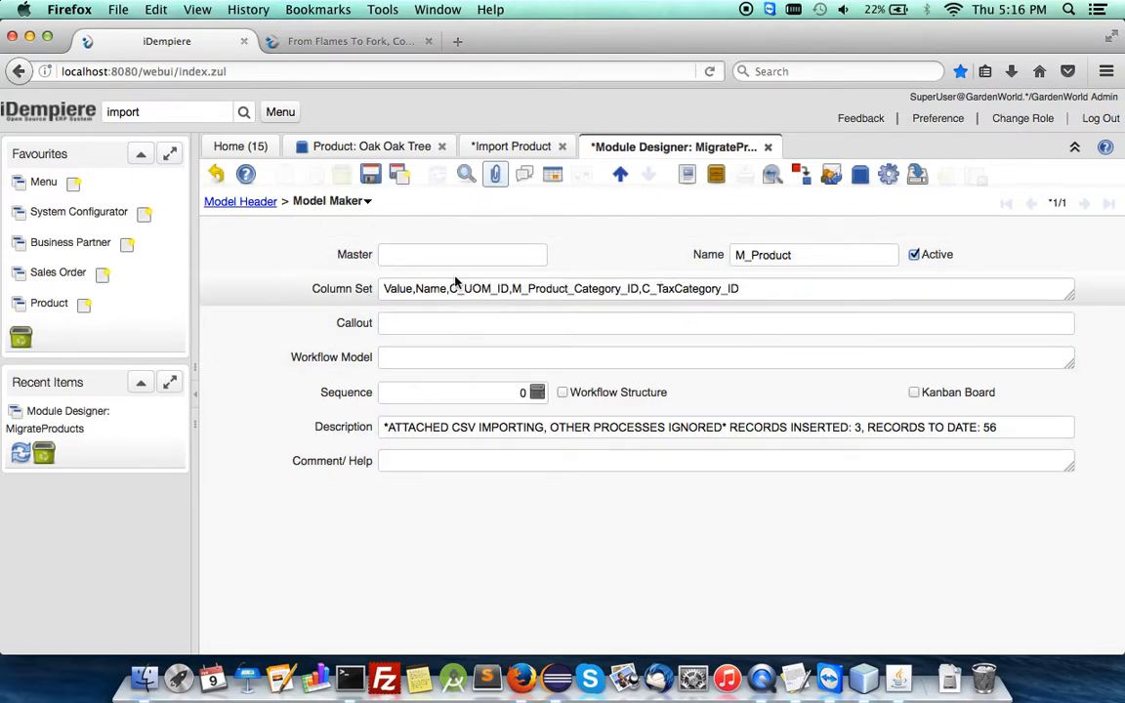
{"action": "left_click", "coordinate": [496, 174]}
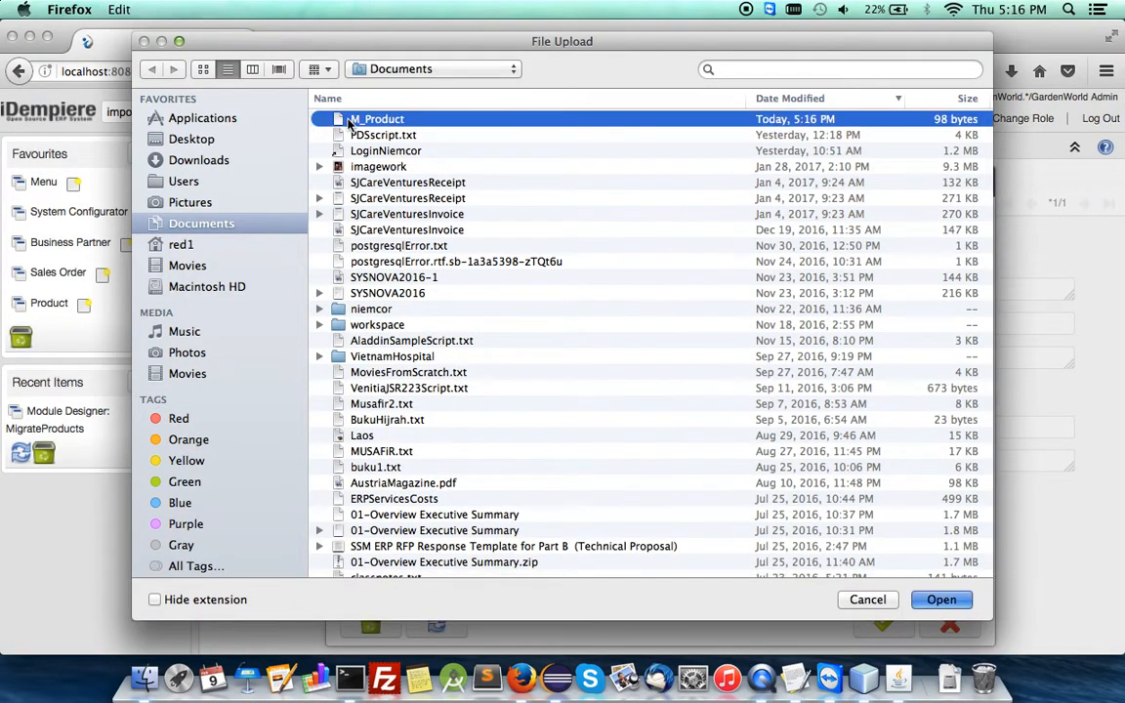
{"action": "left_click", "coordinate": [942, 599]}
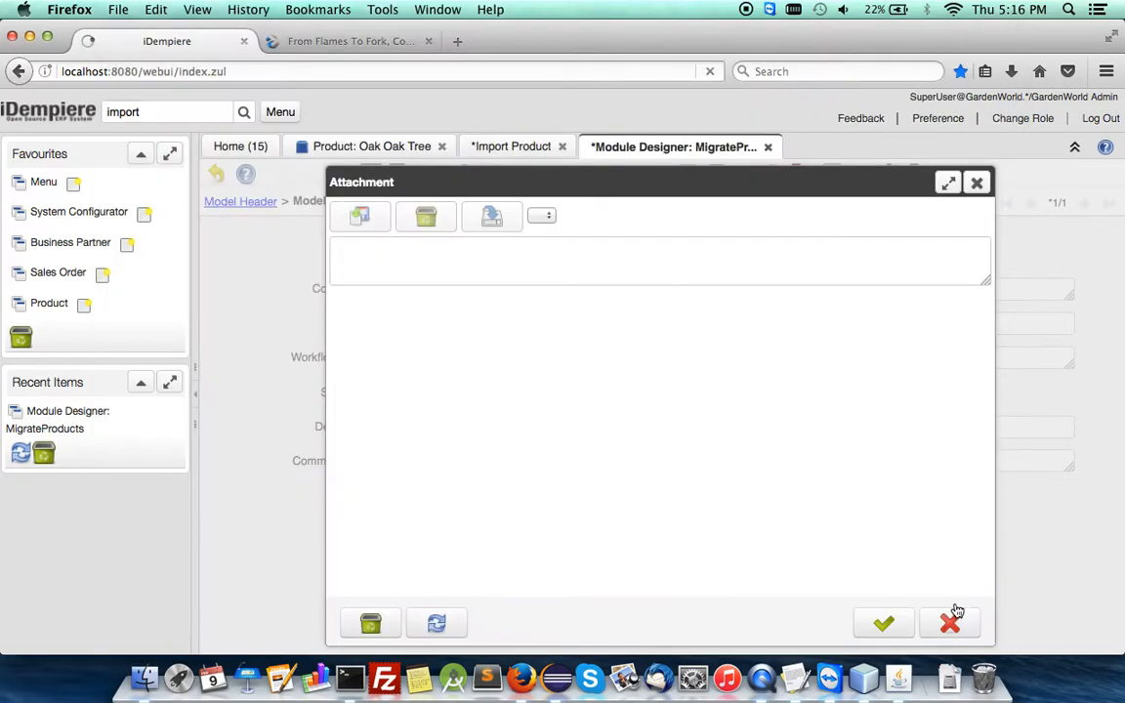
{"action": "left_click", "coordinate": [949, 623]}
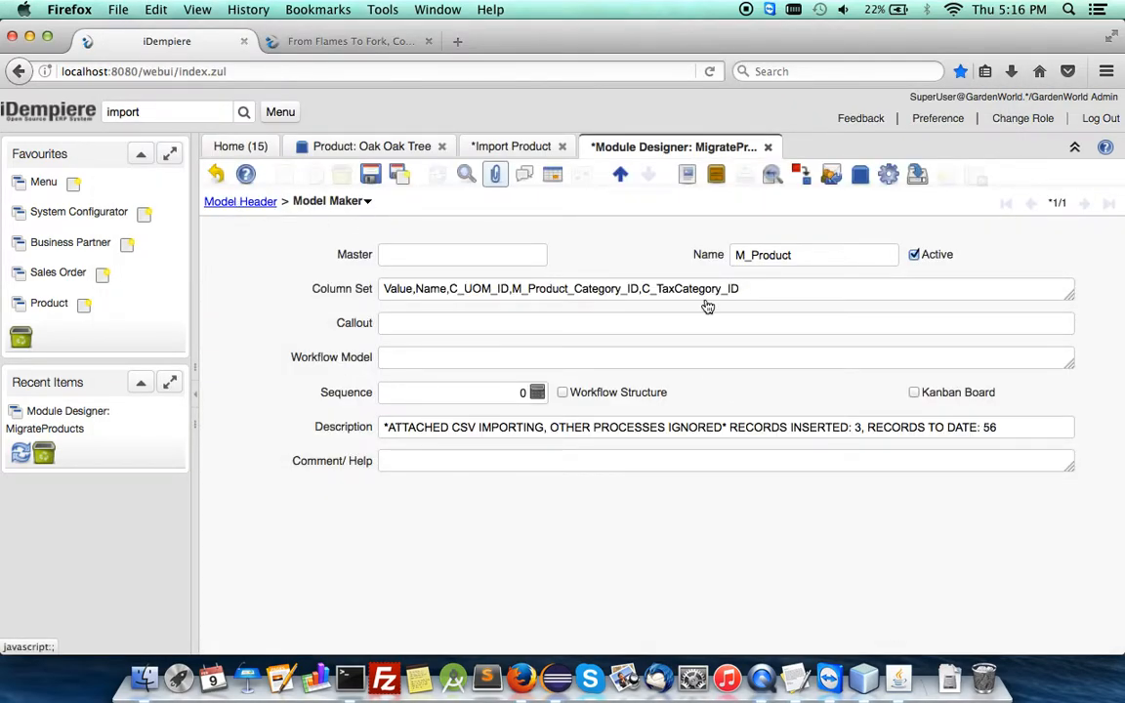
Run Generate Module again on MigrateProducts and confirm it
{"action": "left_click", "coordinate": [887, 175]}
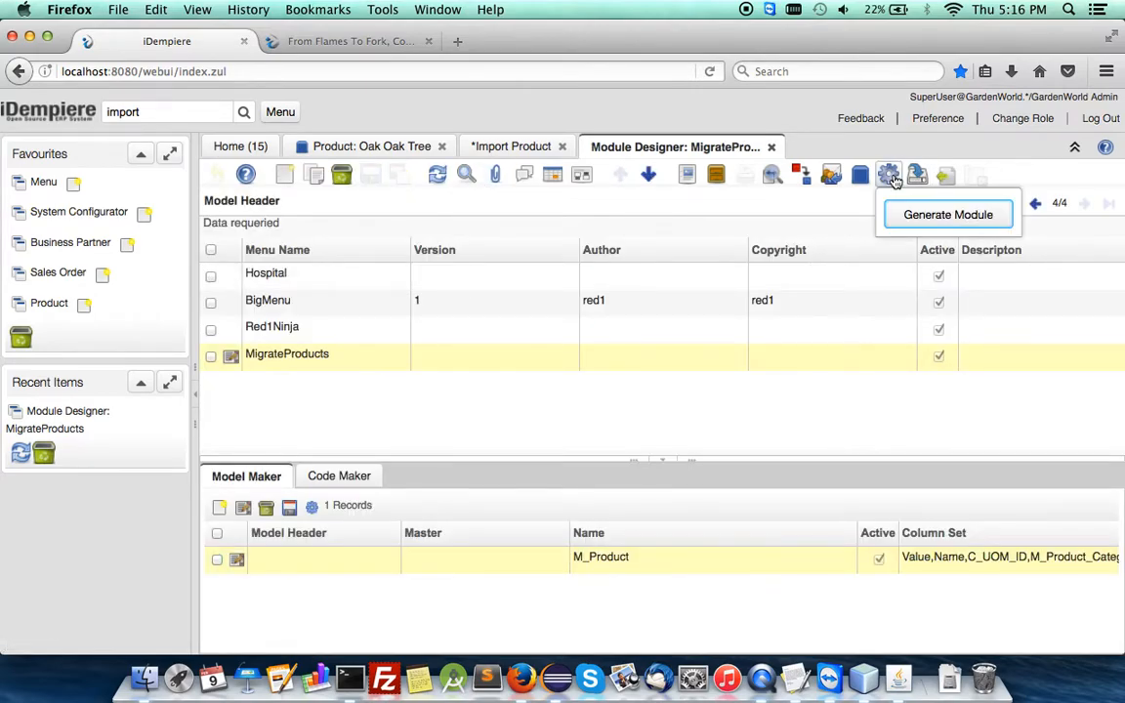
{"action": "left_click", "coordinate": [946, 213]}
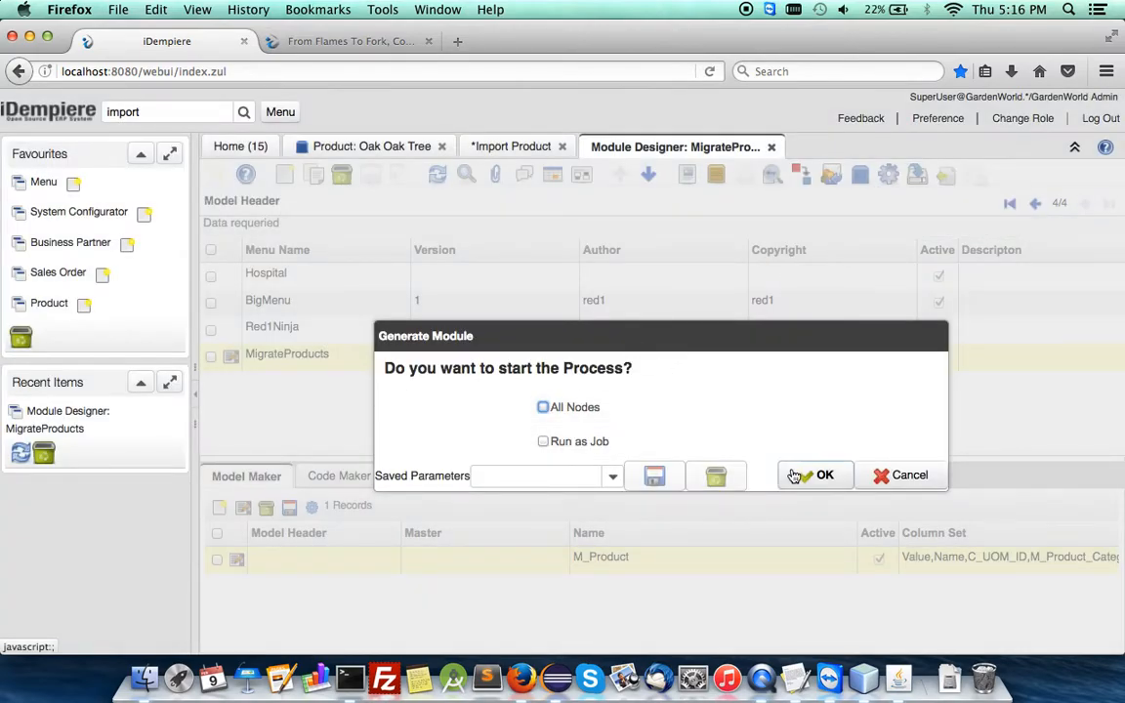
{"action": "left_click", "coordinate": [824, 475]}
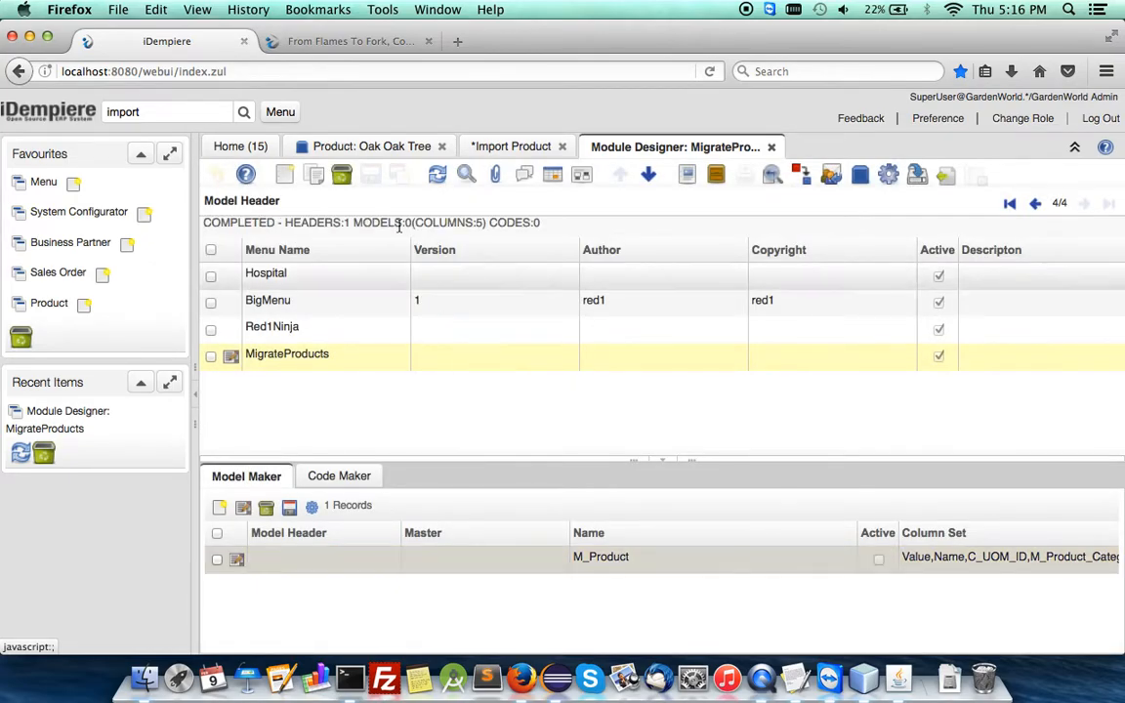
Look up key 'Flo' in Products and review the Flour record's Purchasing and Price details
{"action": "left_click", "coordinate": [375, 147]}
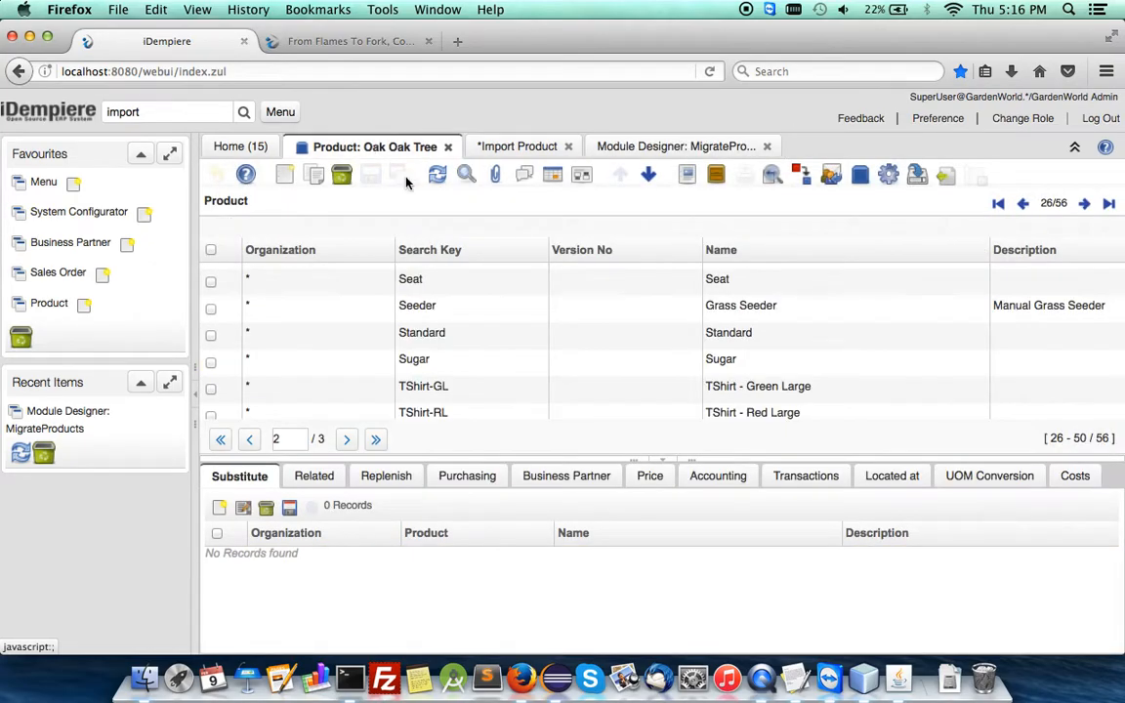
{"action": "left_click", "coordinate": [465, 174]}
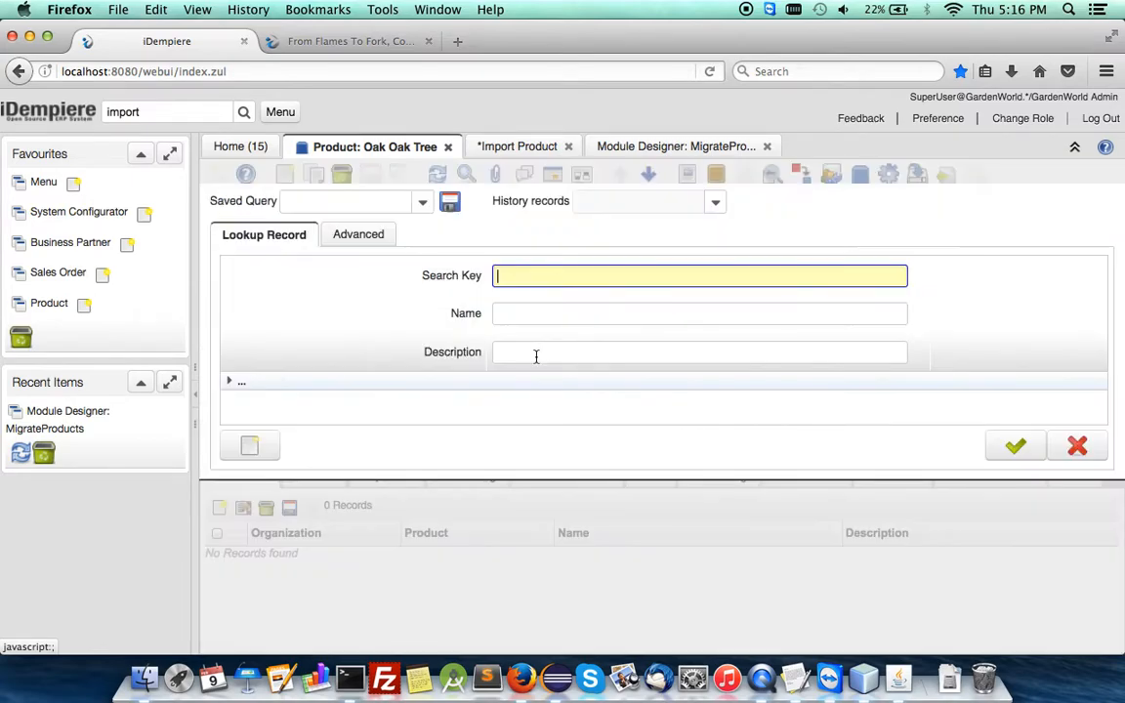
{"action": "type", "text": "Flo"}
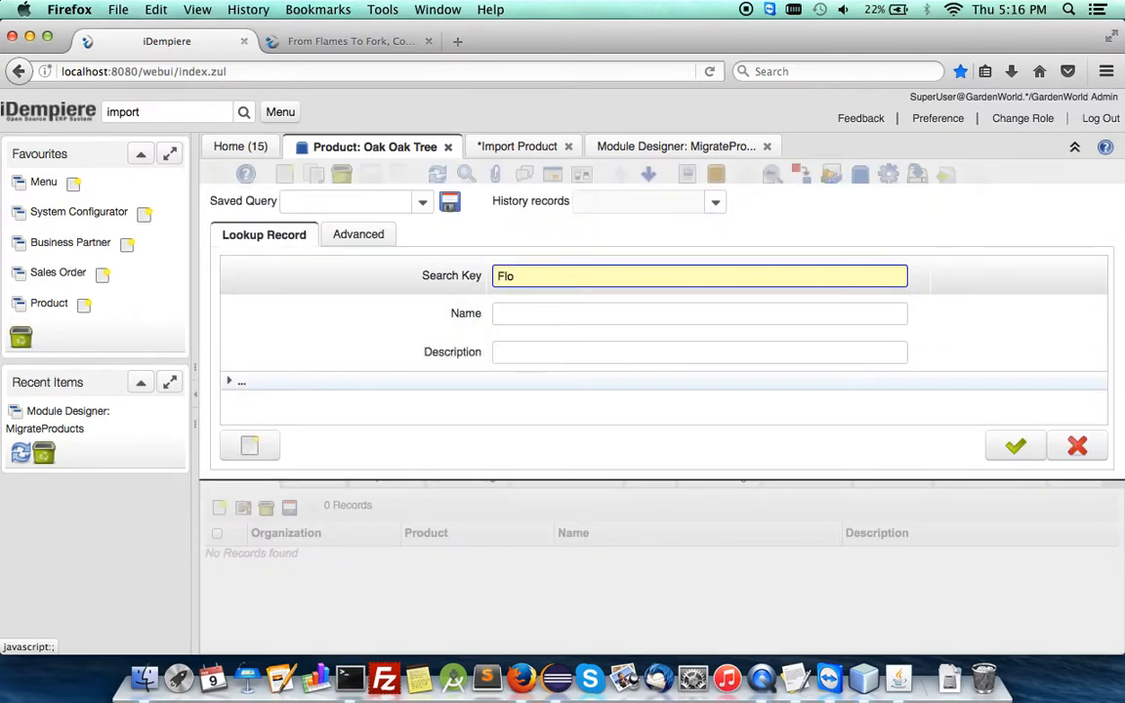
{"action": "left_click", "coordinate": [1015, 445]}
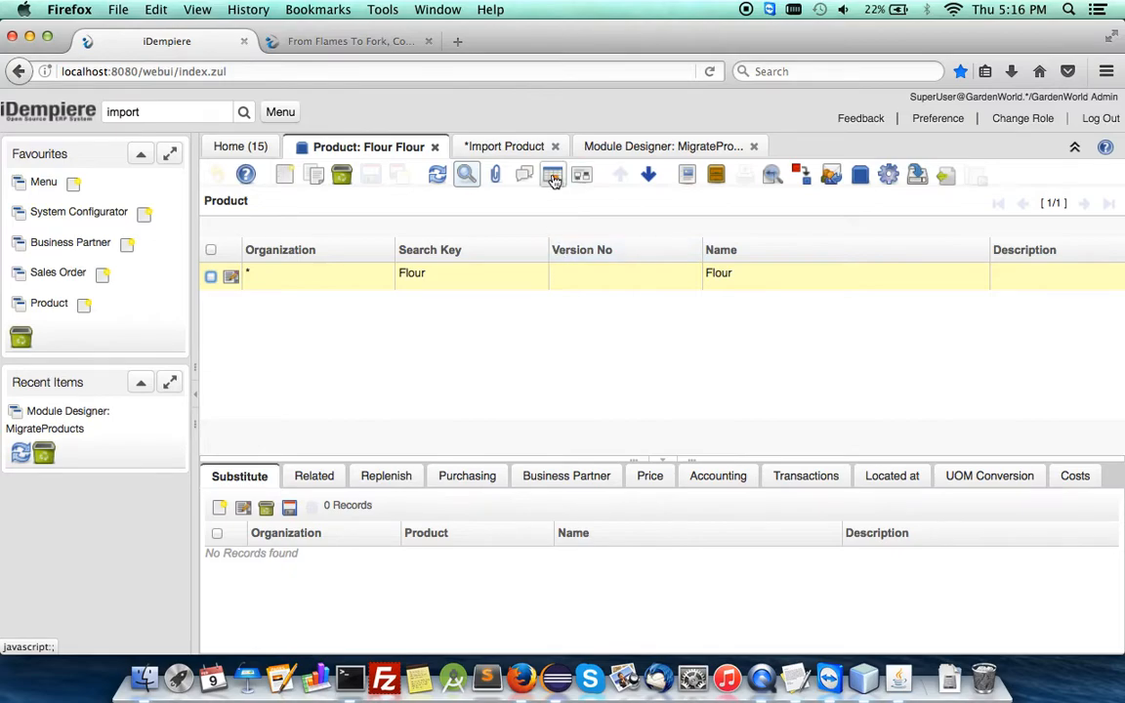
{"action": "left_click", "coordinate": [551, 174]}
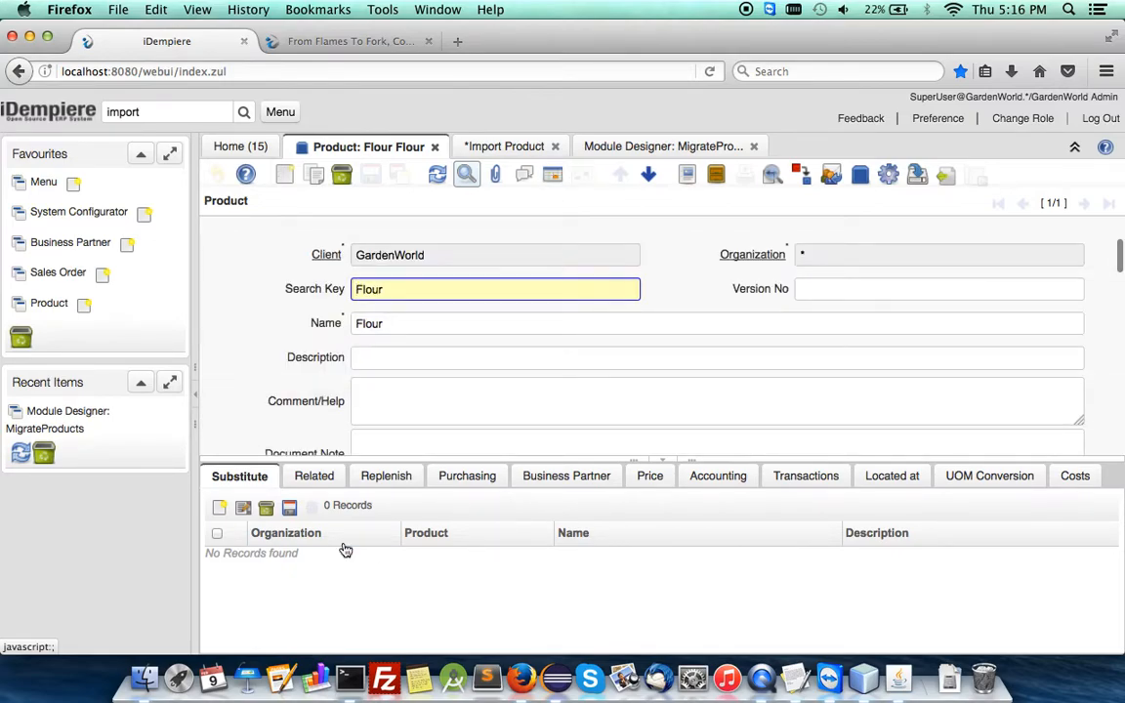
{"action": "left_click", "coordinate": [465, 477]}
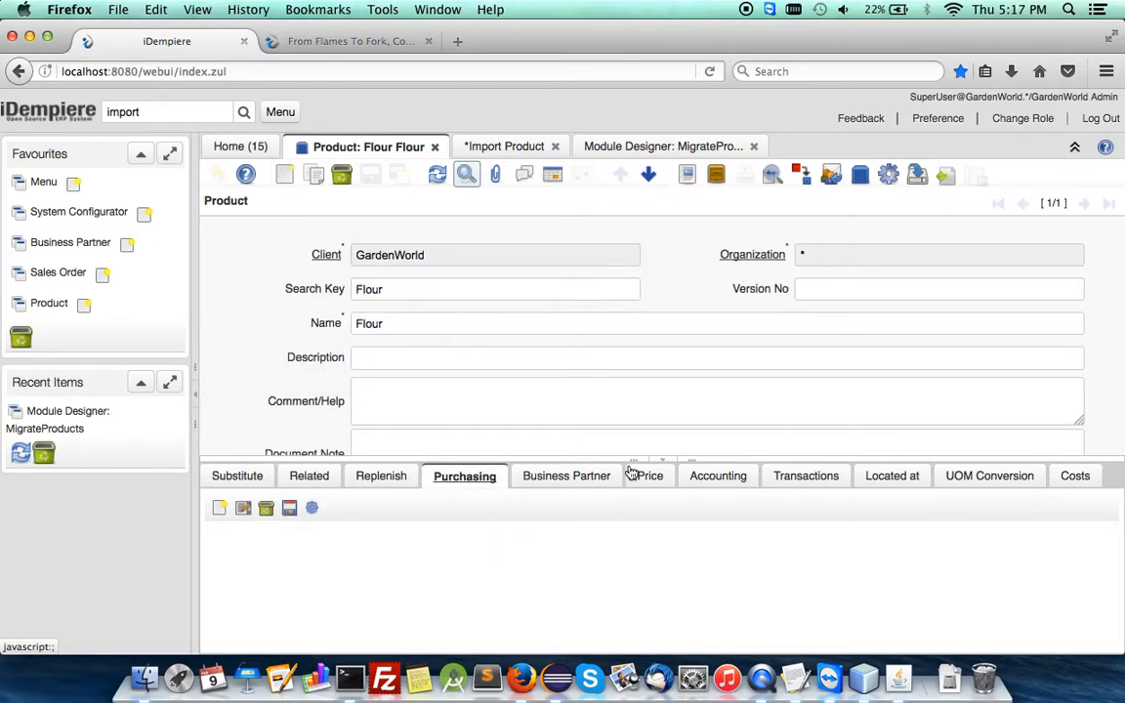
{"action": "left_click", "coordinate": [645, 477]}
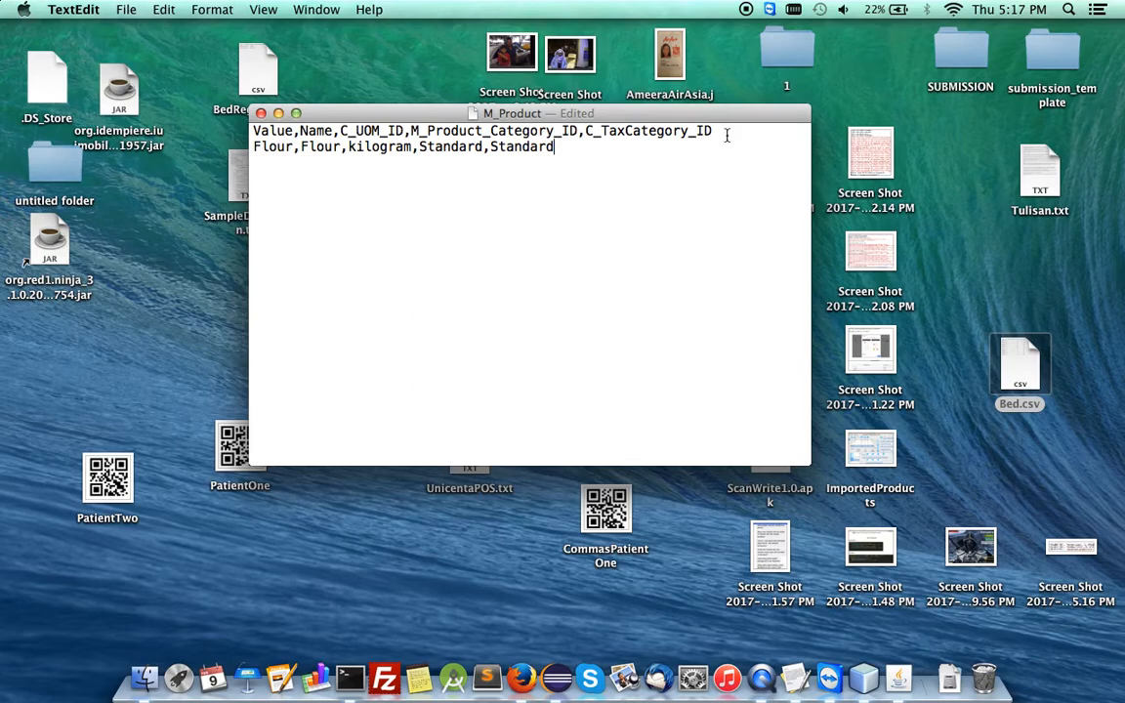
{"action": "mouse_move", "coordinate": [726, 133]}
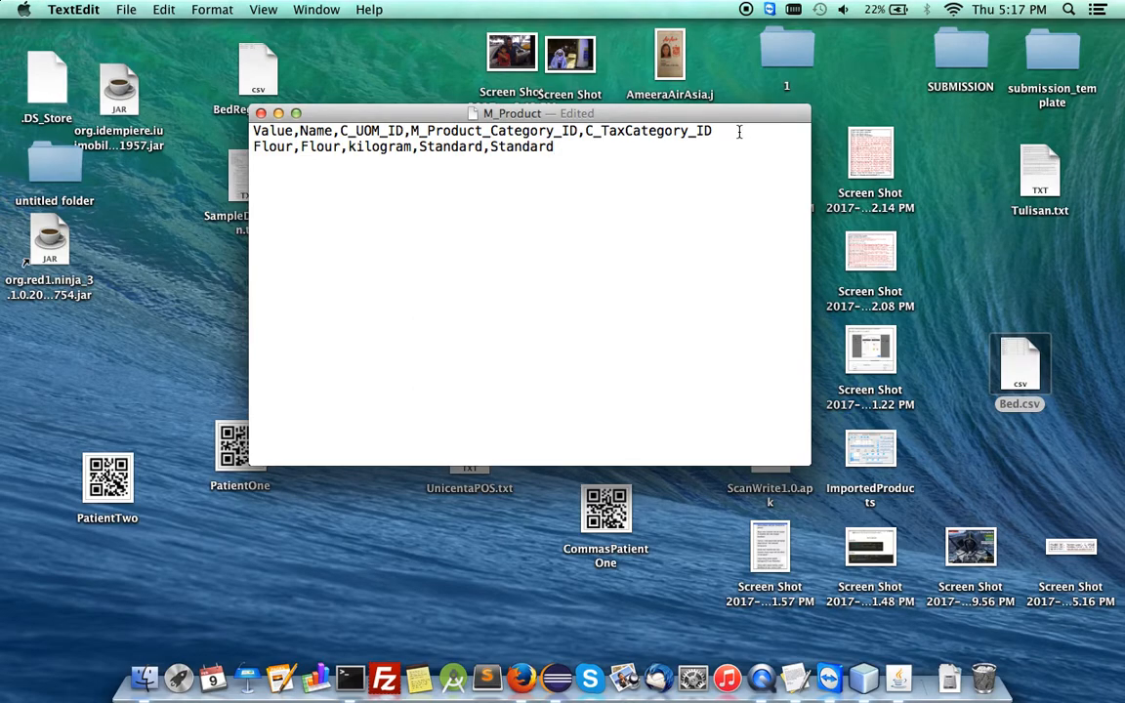
{"action": "mouse_move", "coordinate": [695, 153]}
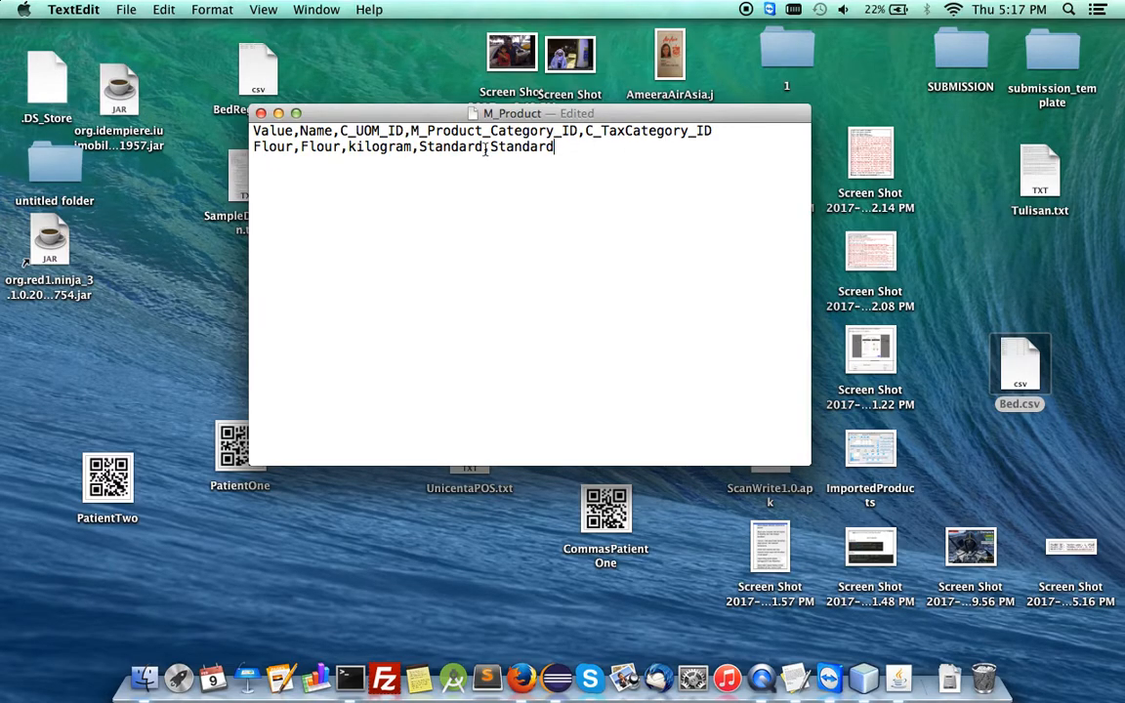
Replace the Flour row's first Standard with Brand, then bring up the red1.org Import Model post in Firefox
{"action": "double_click", "coordinate": [449, 146]}
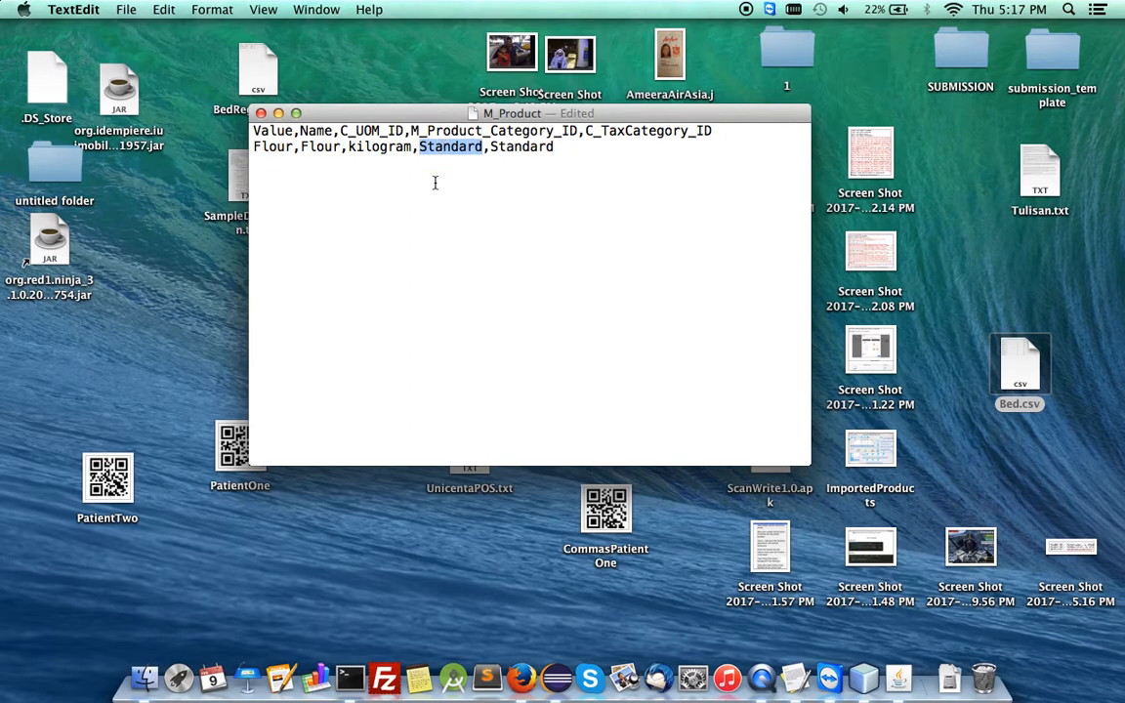
{"action": "type", "text": "Brand"}
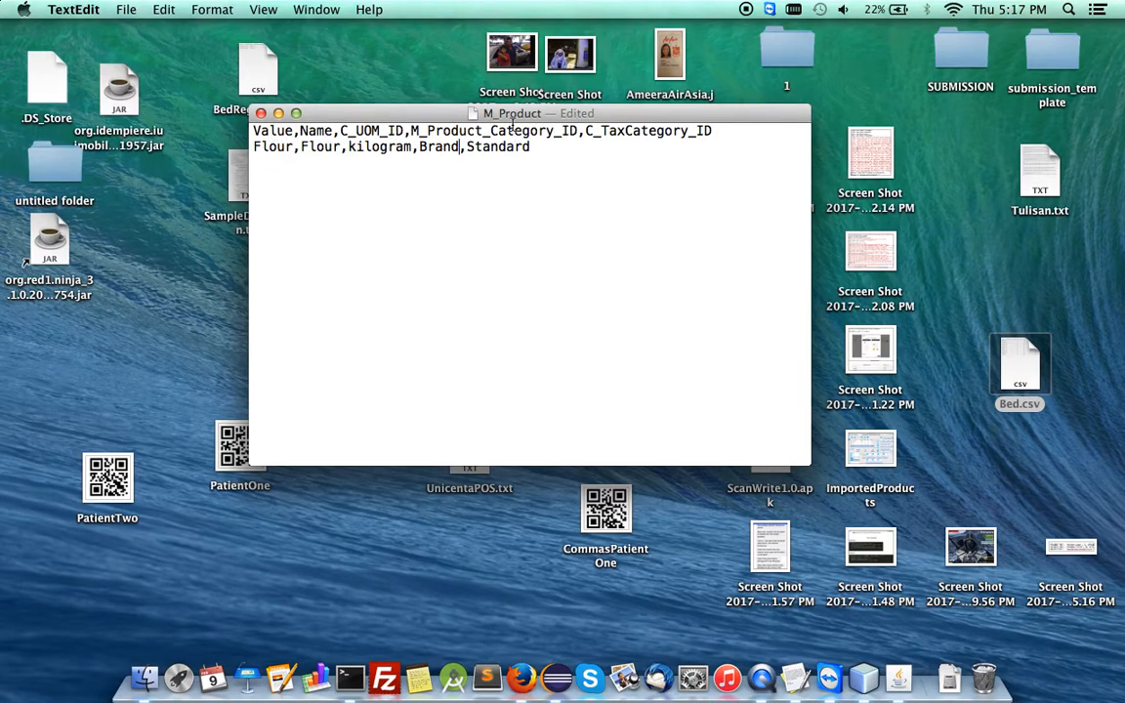
{"action": "left_click", "coordinate": [520, 676]}
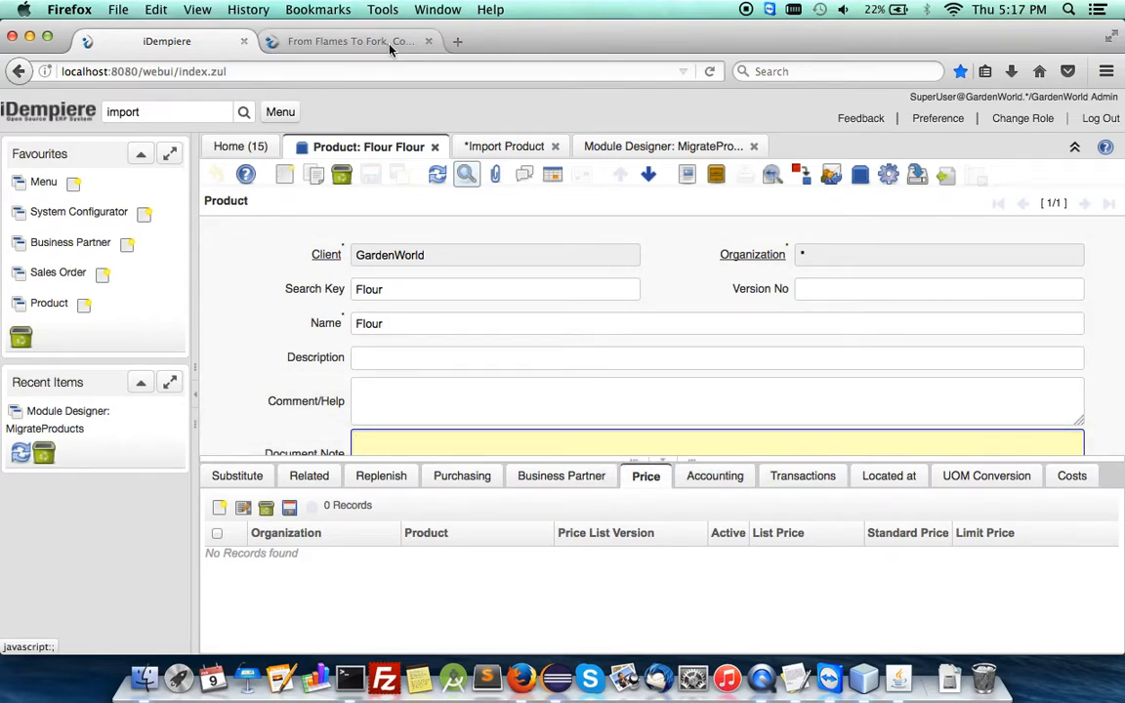
{"action": "left_click", "coordinate": [347, 41]}
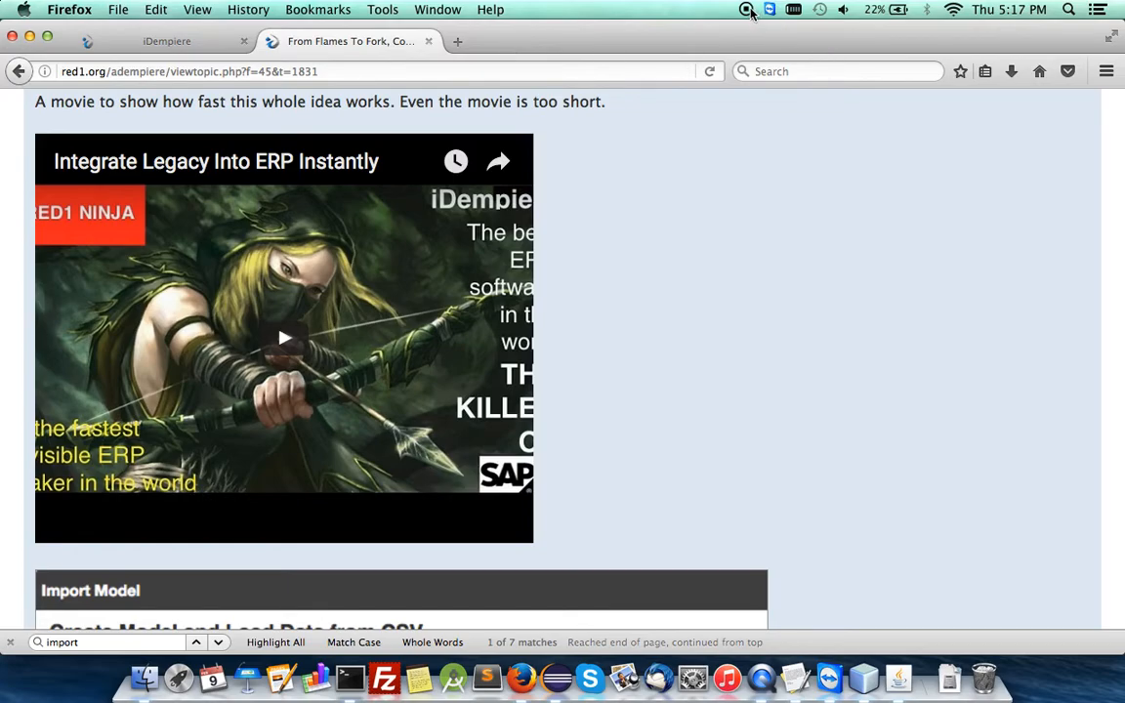